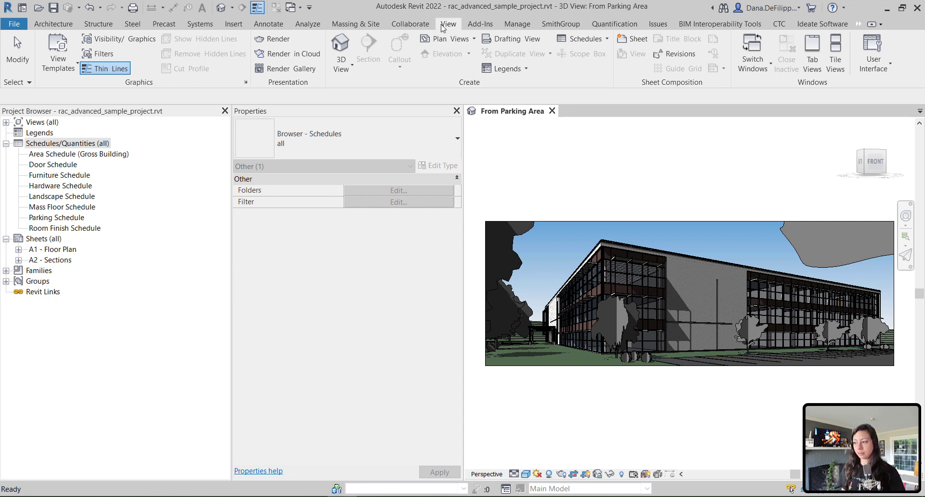
- Show the schedule creation options from the View ribbon and the Project Browser's Schedules/Quantities node
click(581, 39)
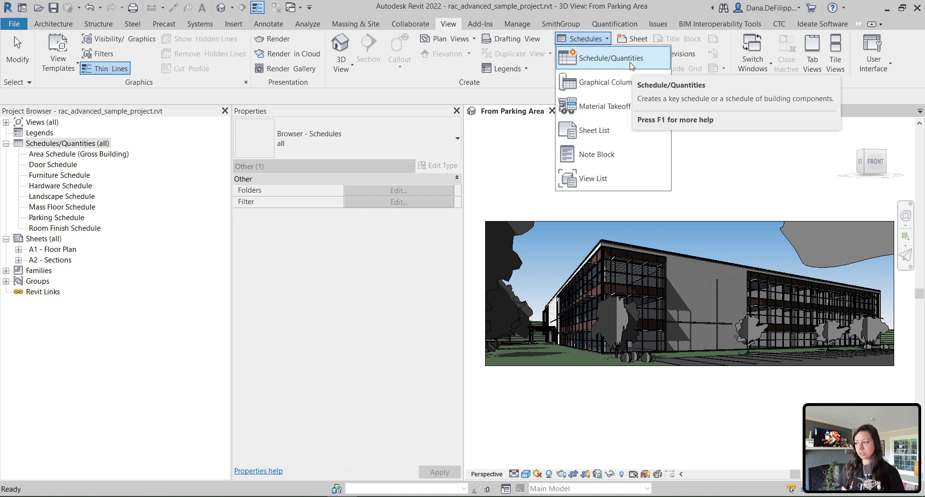
mouse_move(631, 67)
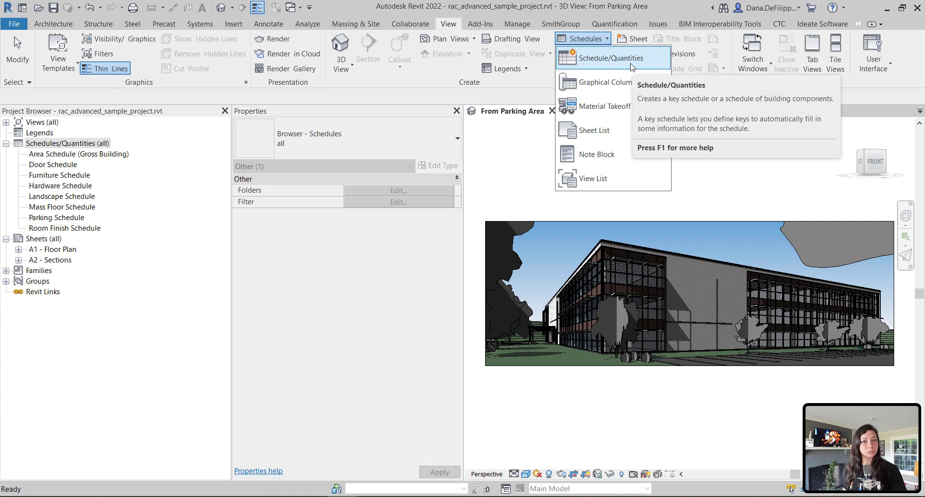
mouse_move(177, 172)
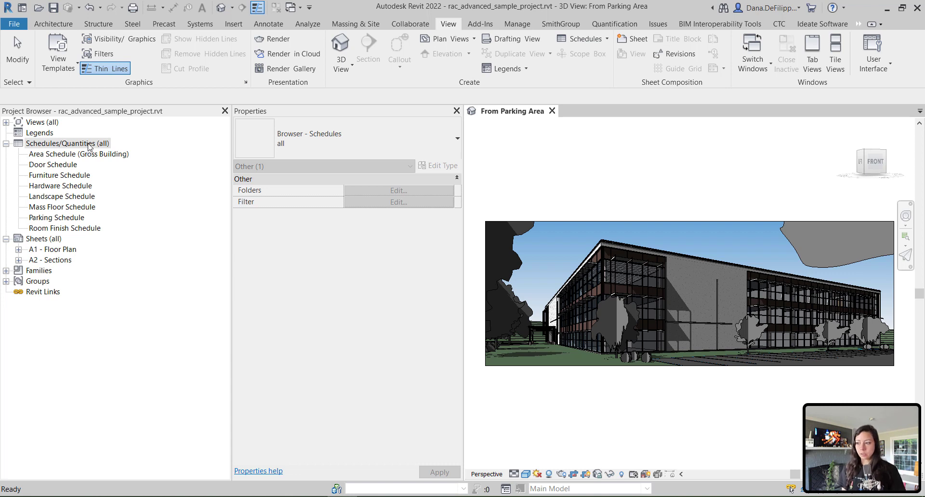
right_click(68, 144)
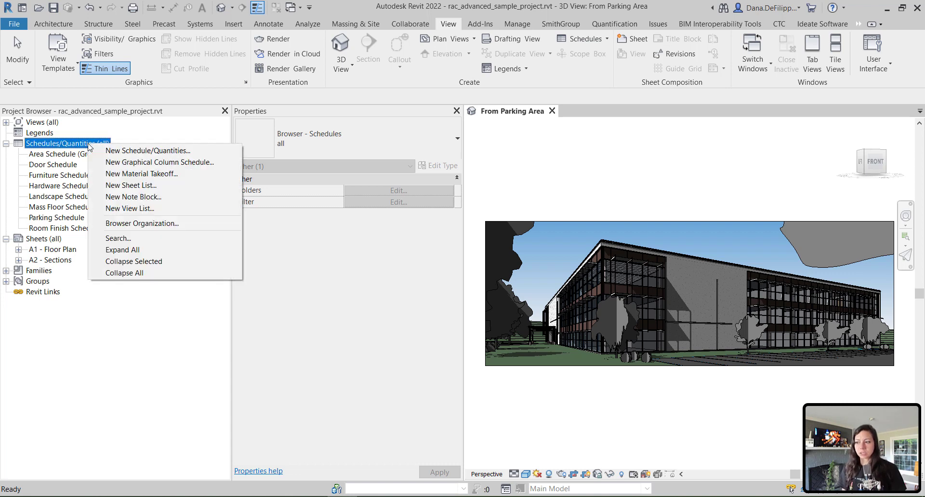
mouse_move(147, 150)
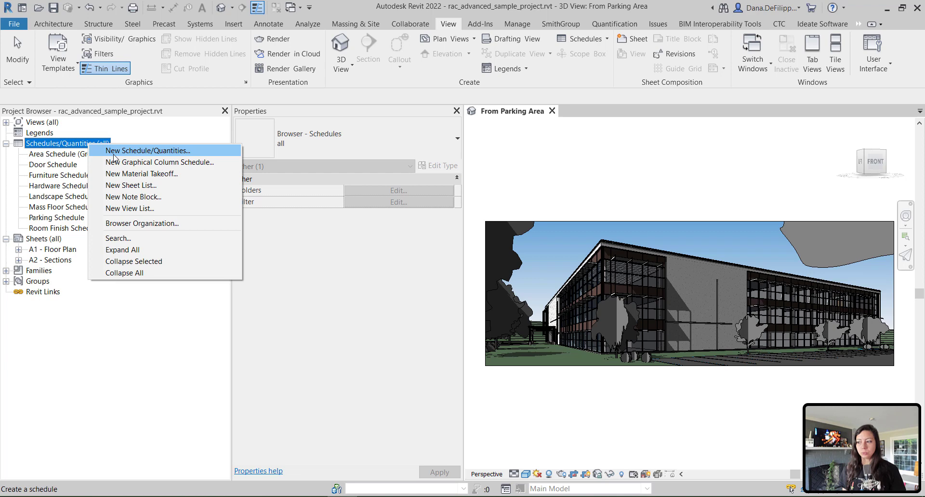
mouse_move(118, 156)
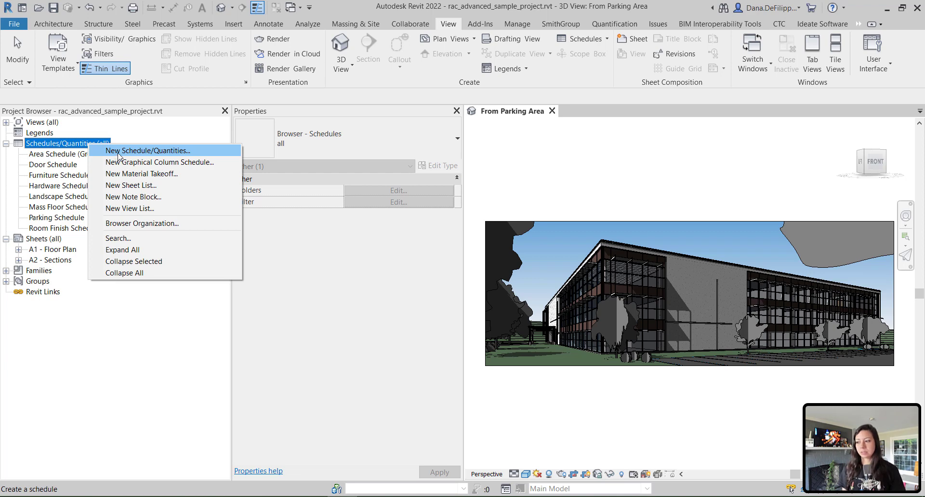
- Start a new schedule with Rooms as the category, keeping the name Room Schedule
click(148, 150)
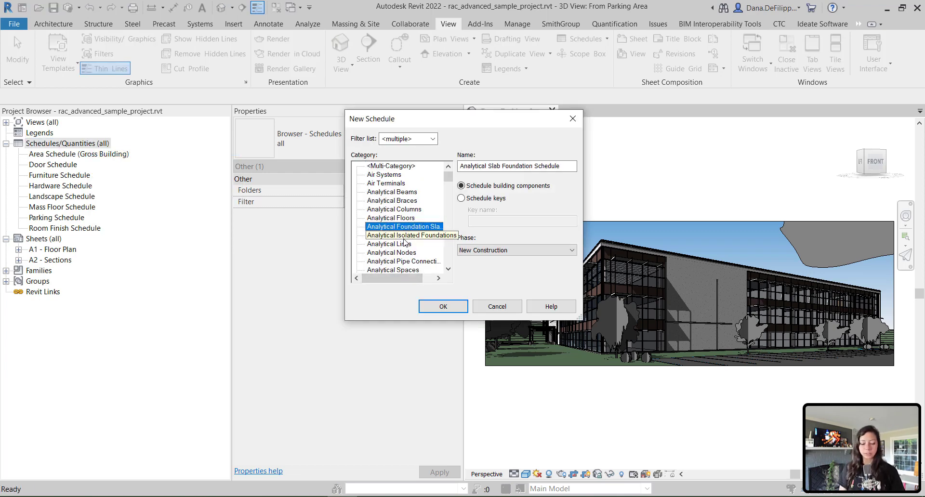
click(376, 253)
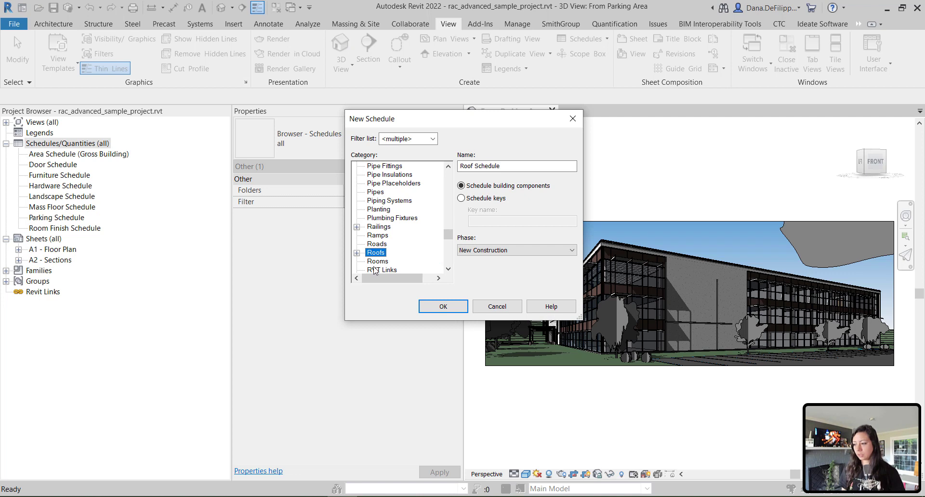
click(378, 253)
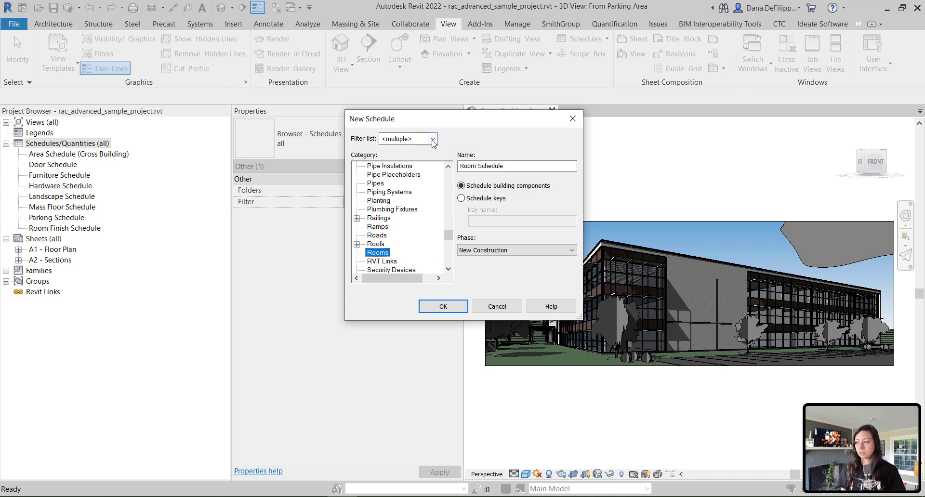
click(432, 139)
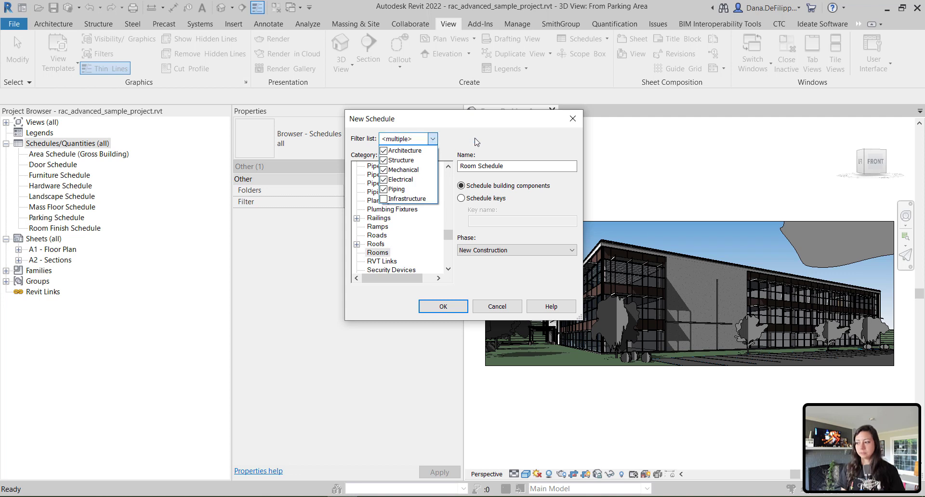
click(401, 137)
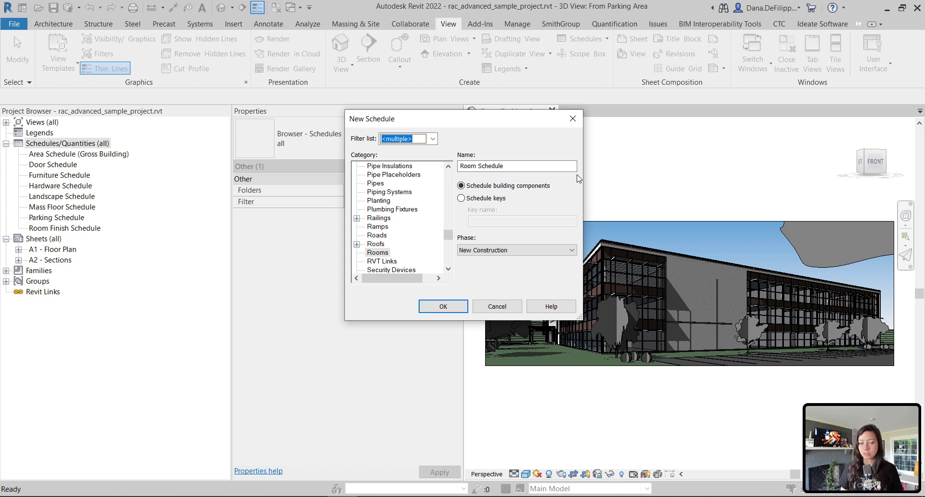
mouse_move(480, 211)
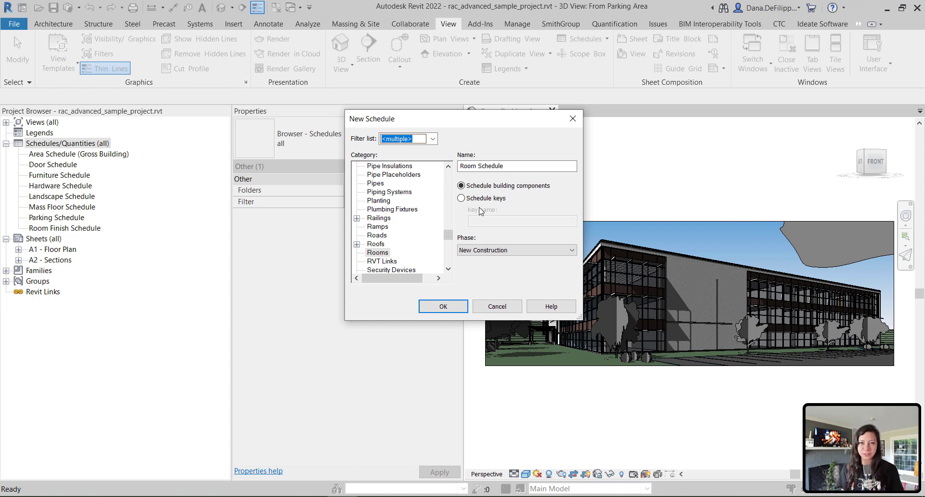
mouse_move(475, 223)
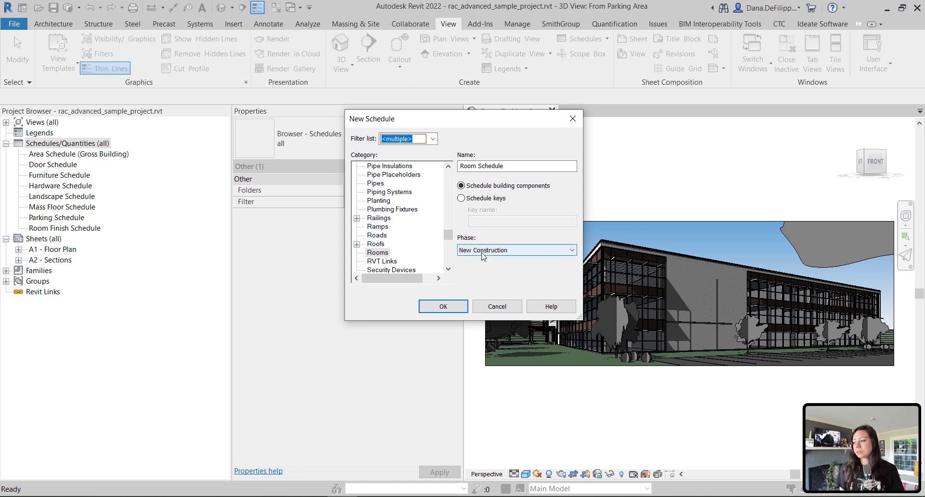
- Review the phase choices and keep New Construction for the schedule
click(570, 250)
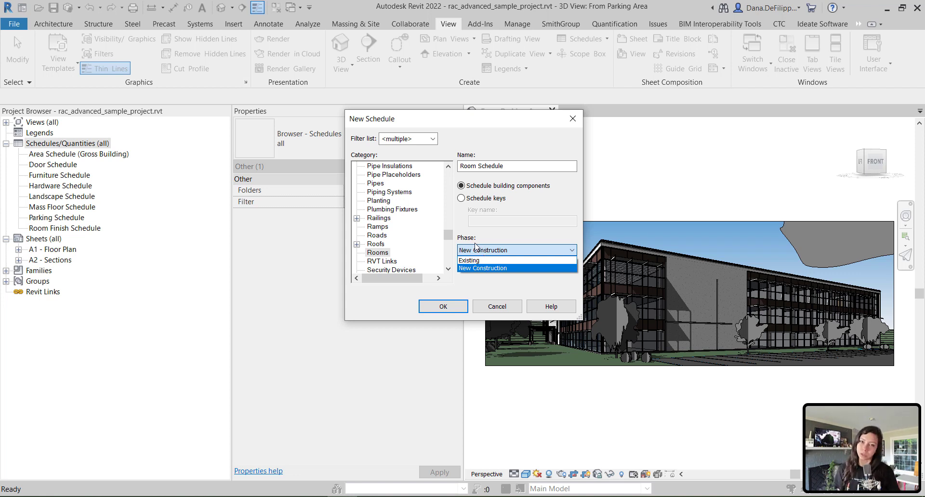
click(482, 268)
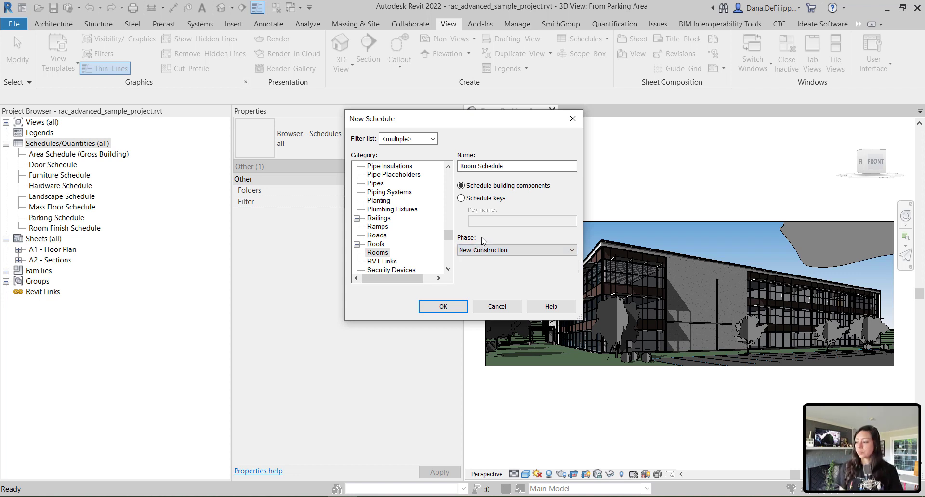
mouse_move(523, 222)
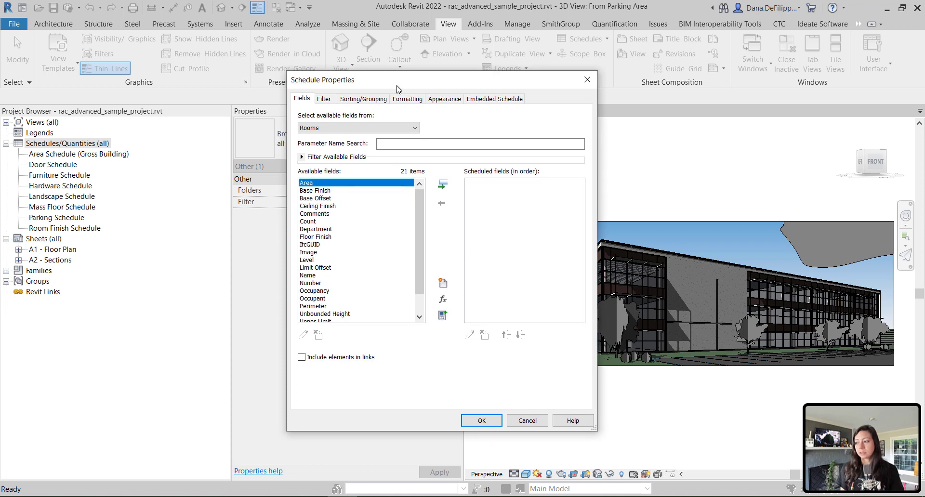
mouse_move(352, 92)
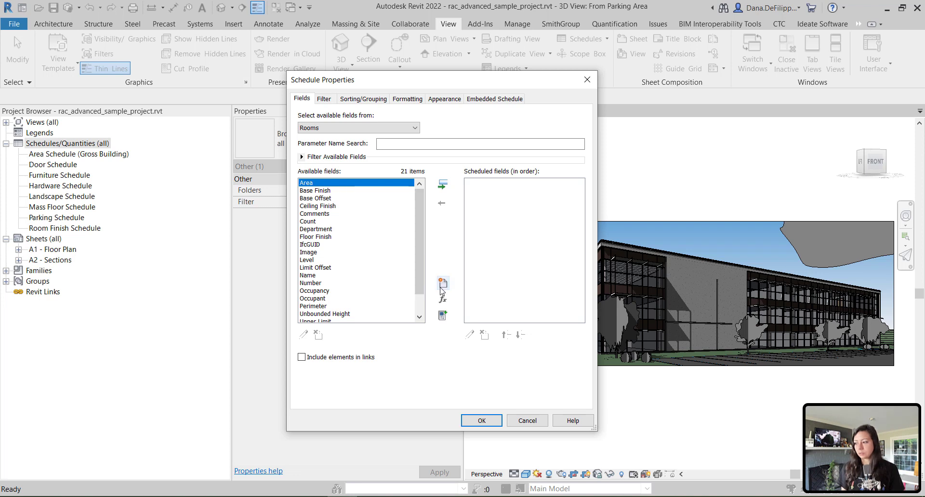
mouse_move(443, 284)
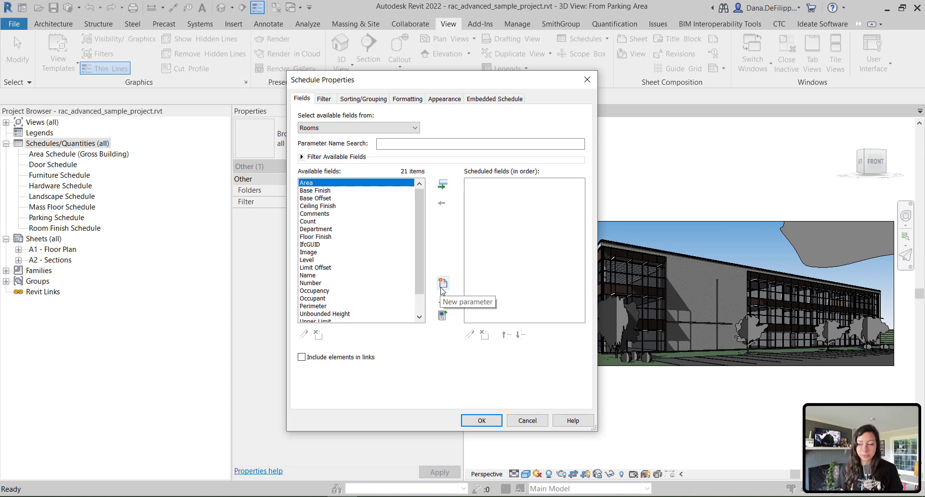
mouse_move(442, 300)
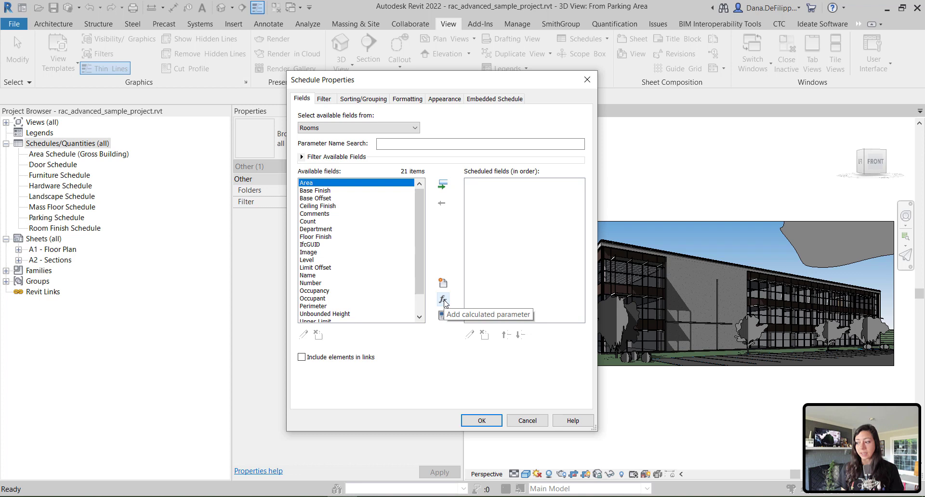
mouse_move(443, 314)
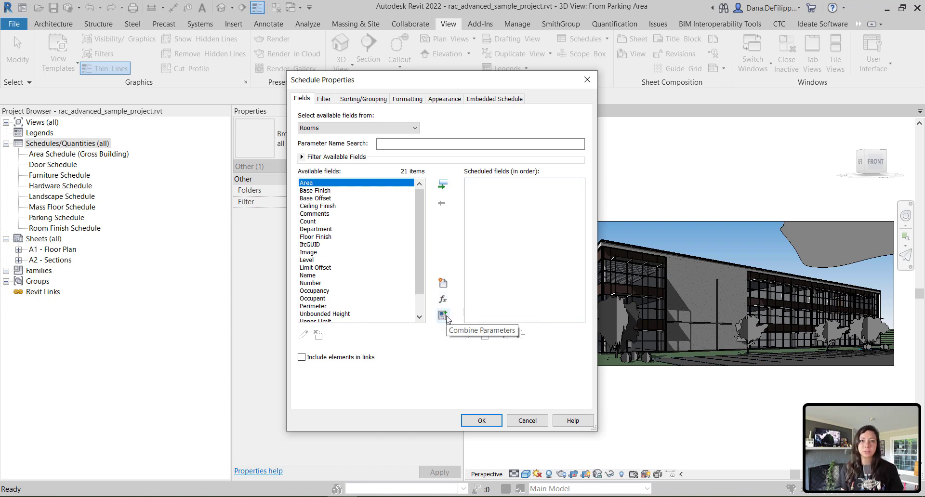
mouse_move(339, 253)
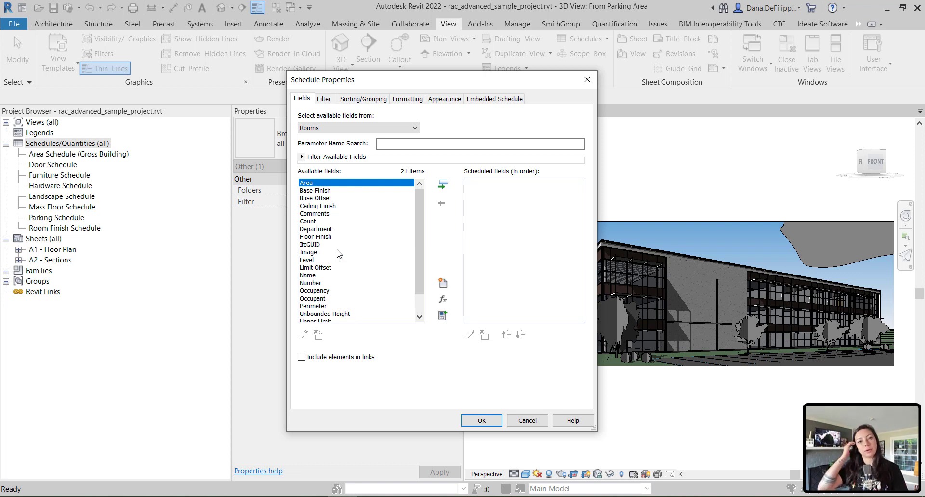
mouse_move(309, 253)
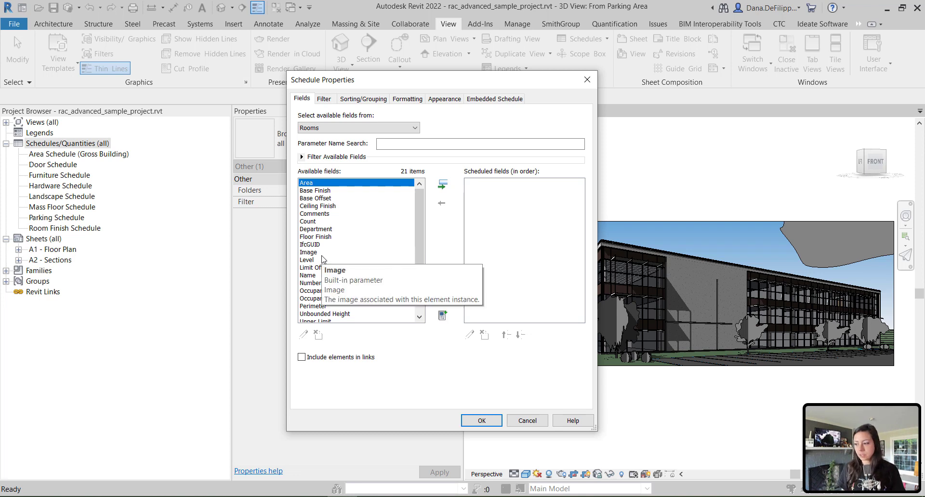
- Add Level, Name and Number as the first three scheduled fields
click(442, 184)
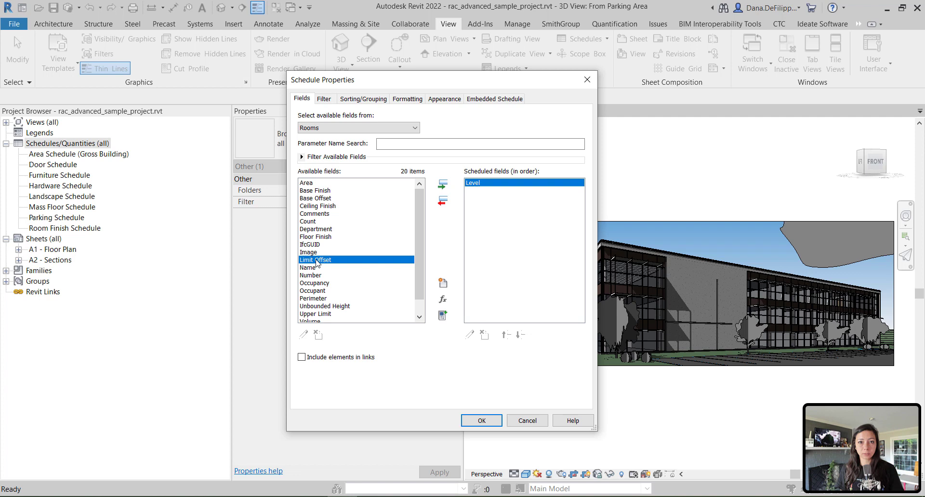
click(308, 267)
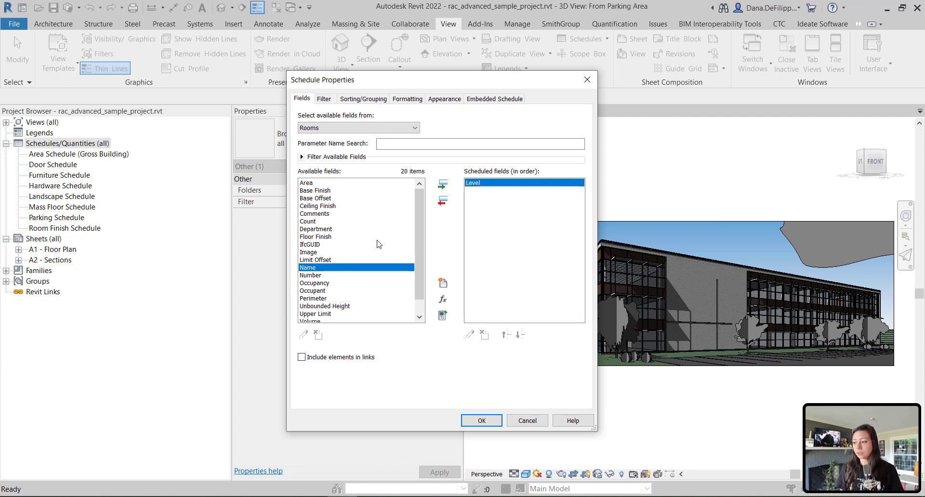
mouse_move(442, 183)
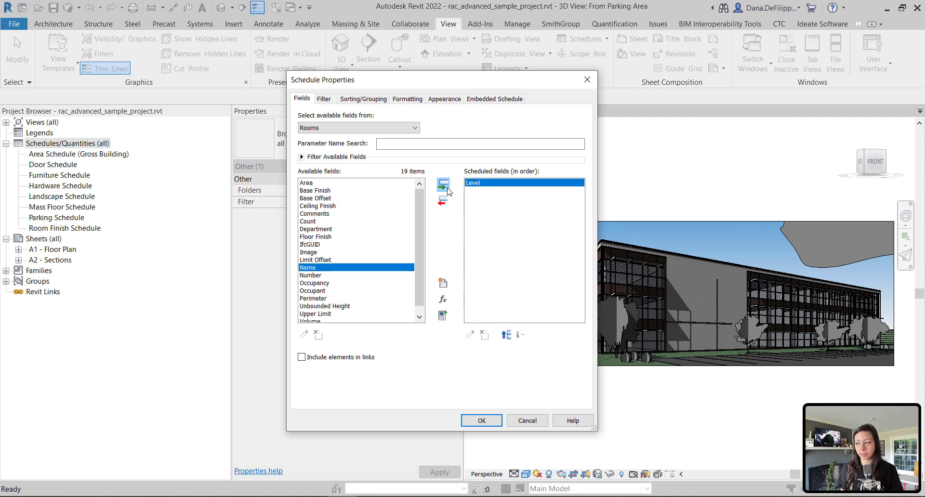
click(442, 184)
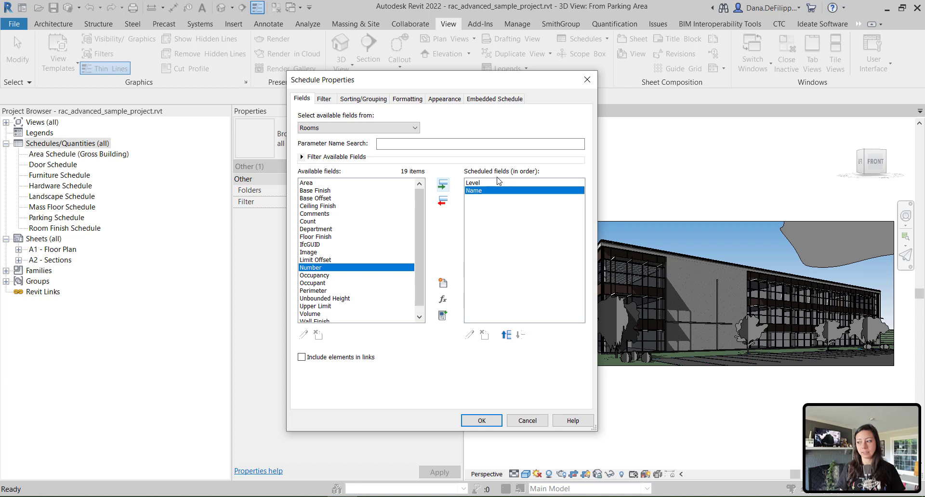
mouse_move(506, 335)
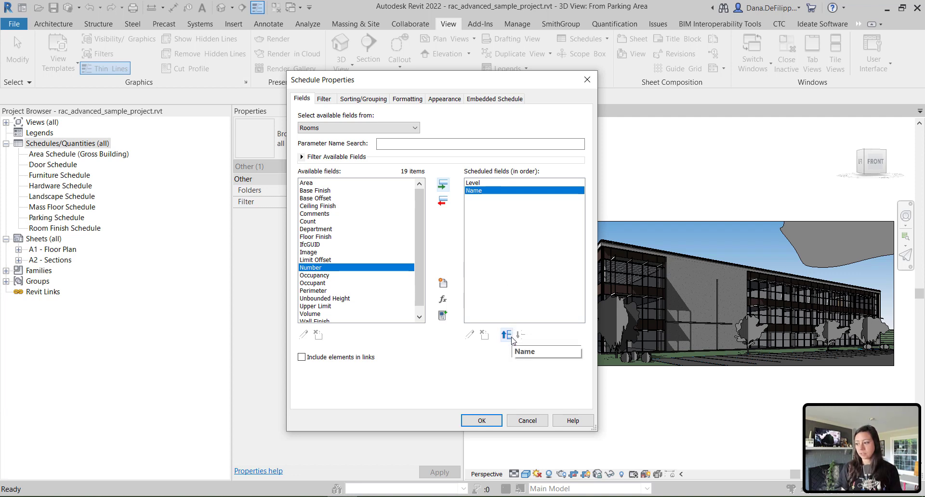
mouse_move(507, 335)
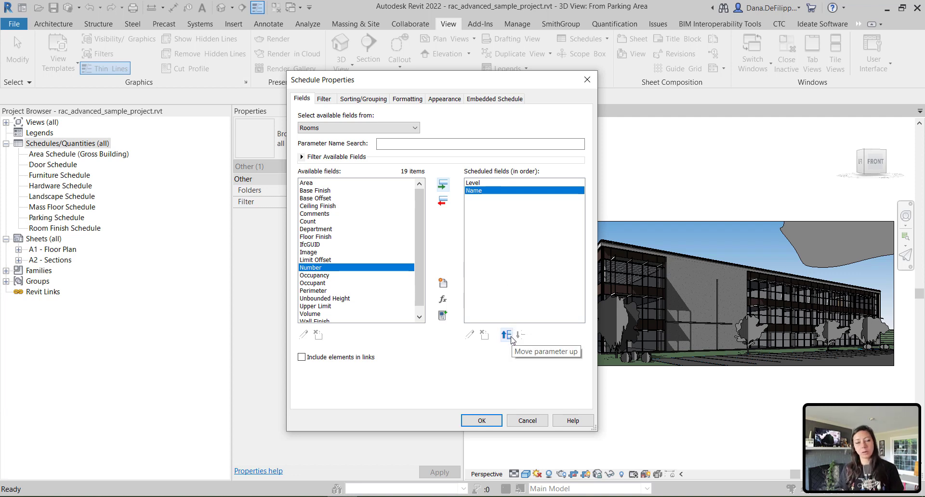
mouse_move(487, 206)
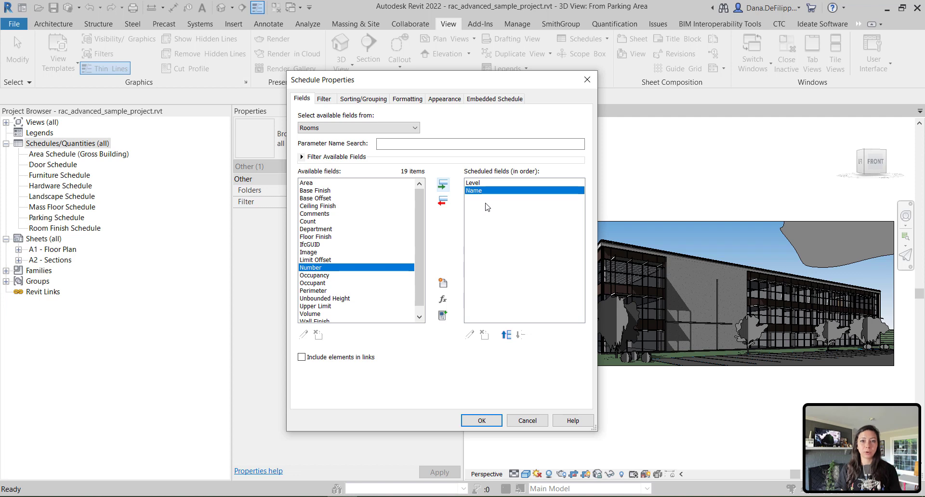
mouse_move(306, 287)
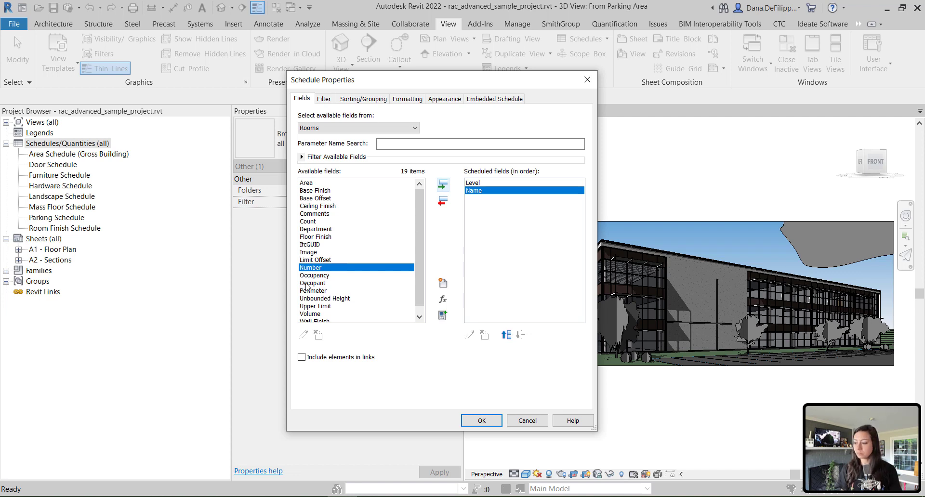
click(443, 184)
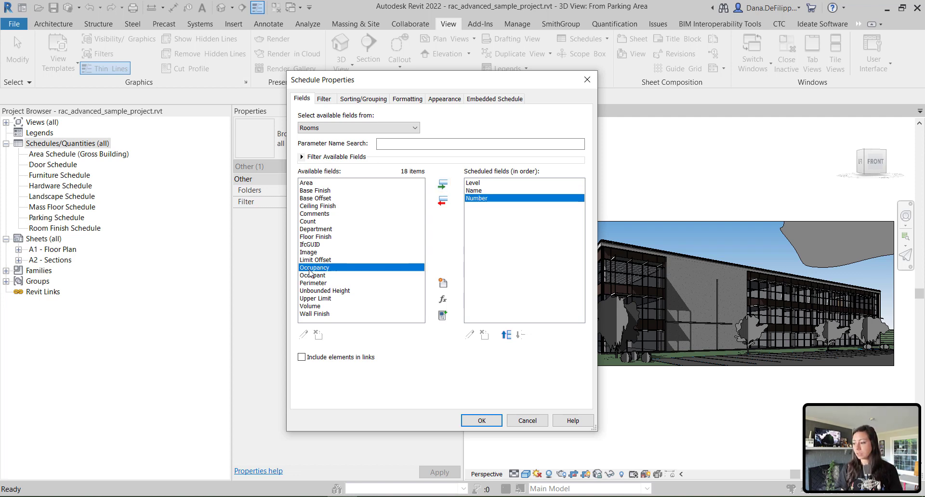
mouse_move(309, 286)
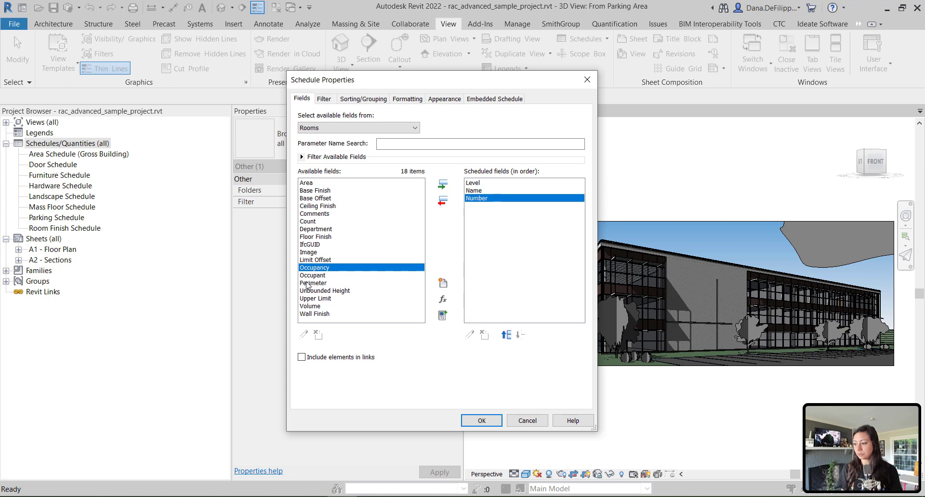
mouse_move(314, 314)
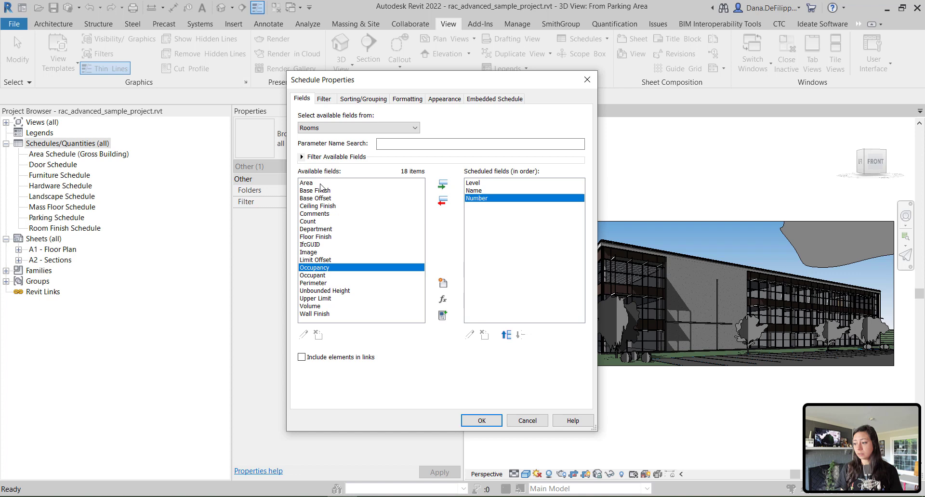
- Add Area and the finish fields, moving Floor Finish above Wall Finish
click(442, 184)
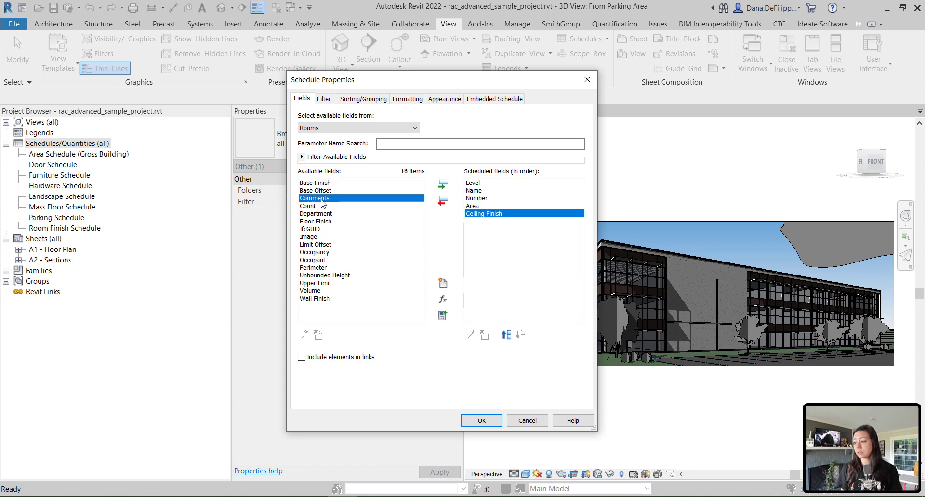
mouse_move(313, 300)
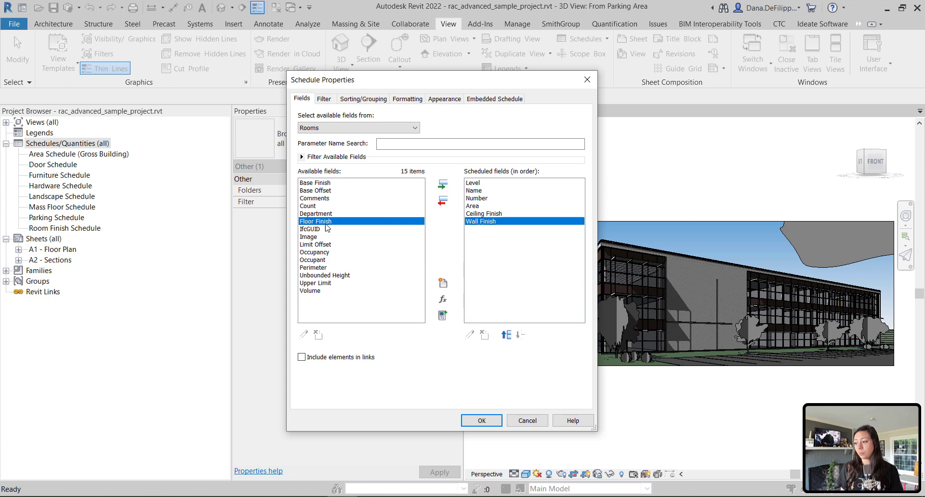
mouse_move(316, 183)
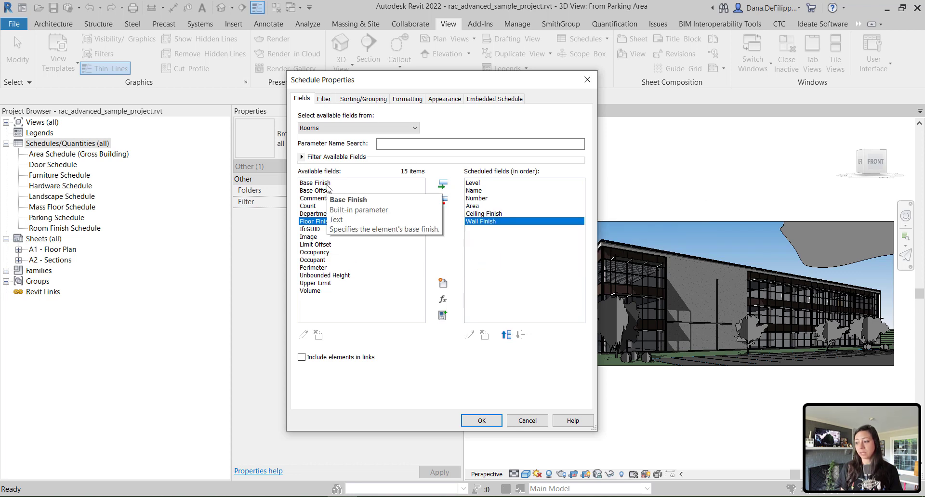
click(443, 184)
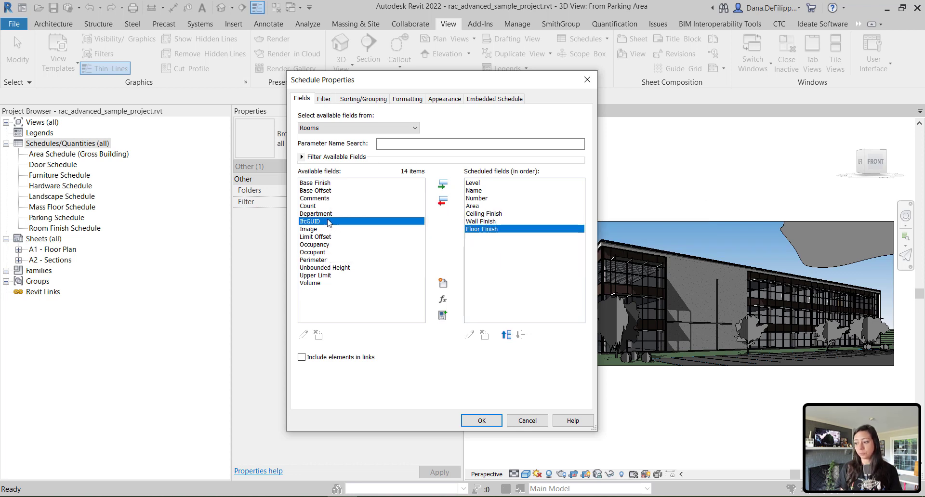
click(506, 336)
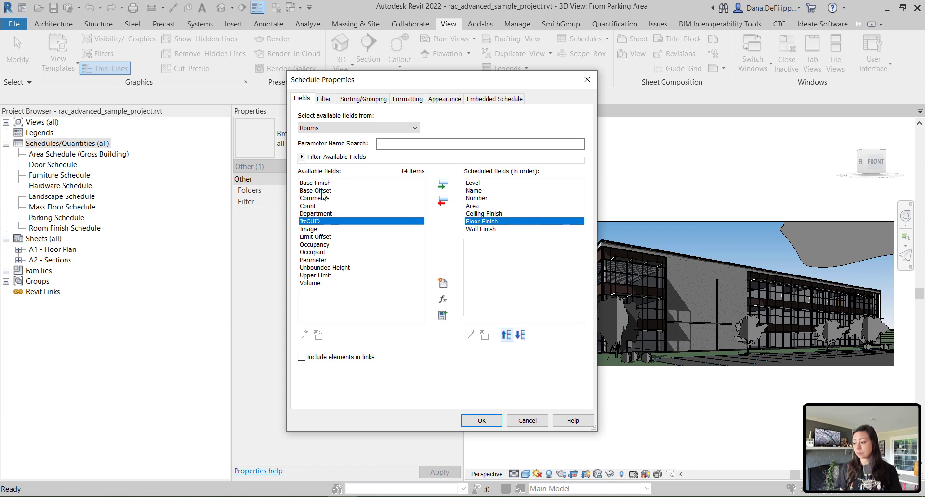
- Insert Base Finish right after Area, correcting a Base Offset pick along the way
click(316, 191)
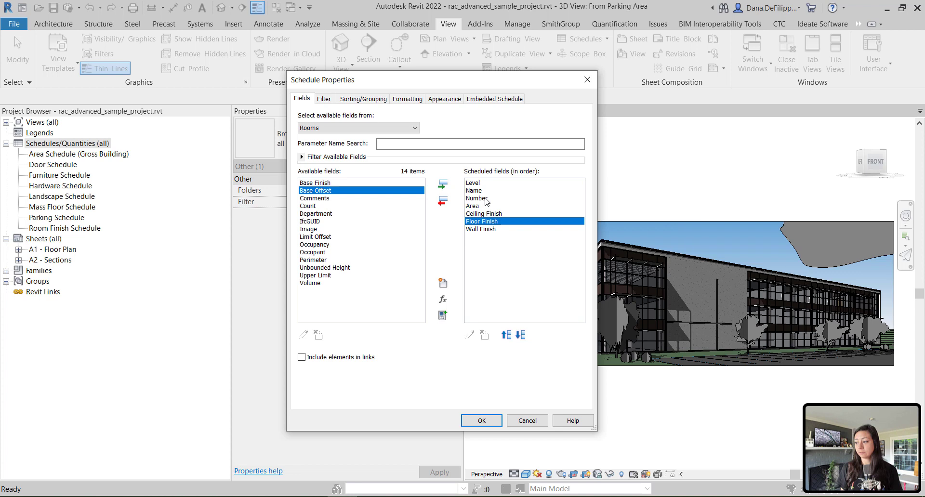
click(474, 207)
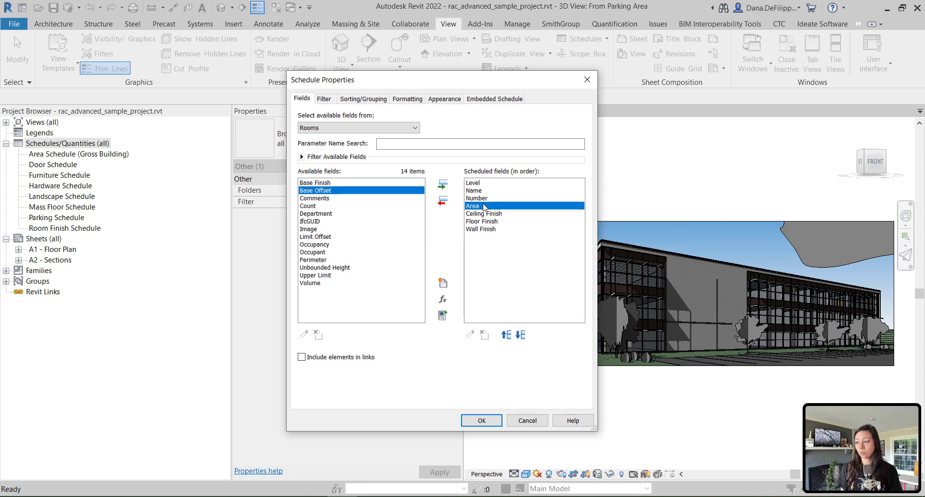
mouse_move(472, 206)
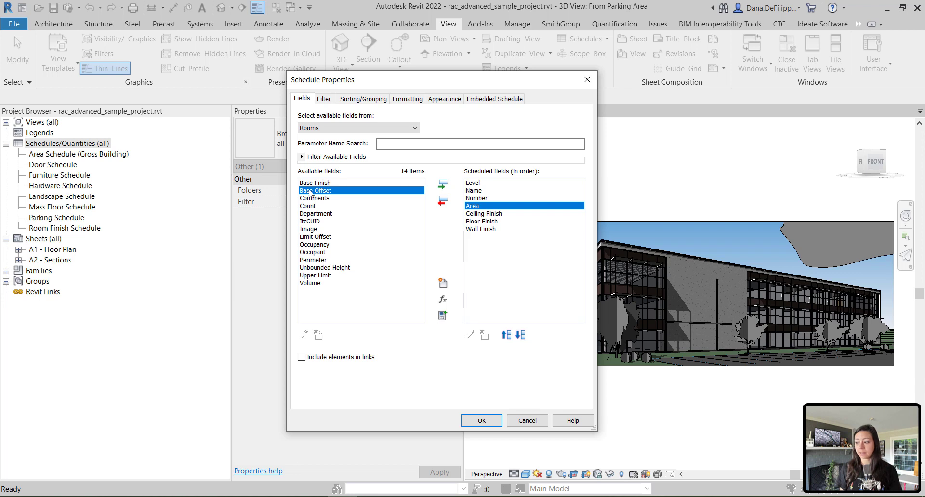
click(443, 185)
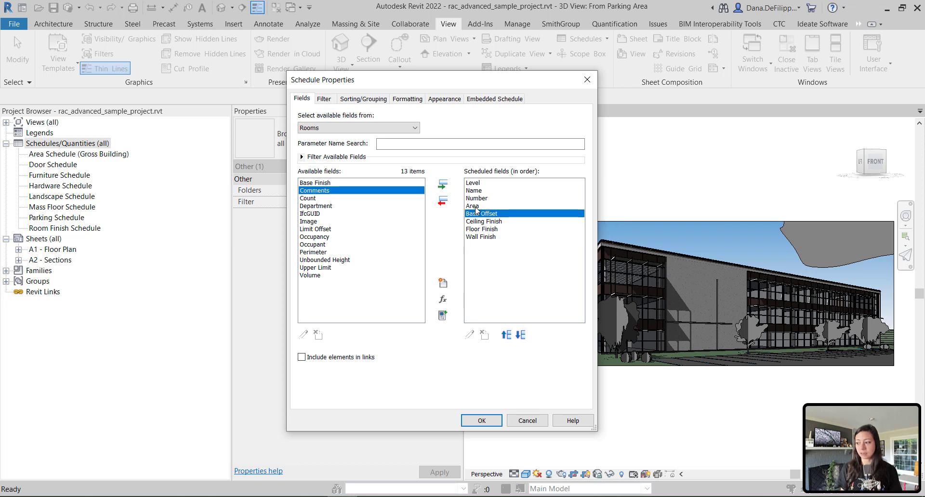
mouse_move(481, 213)
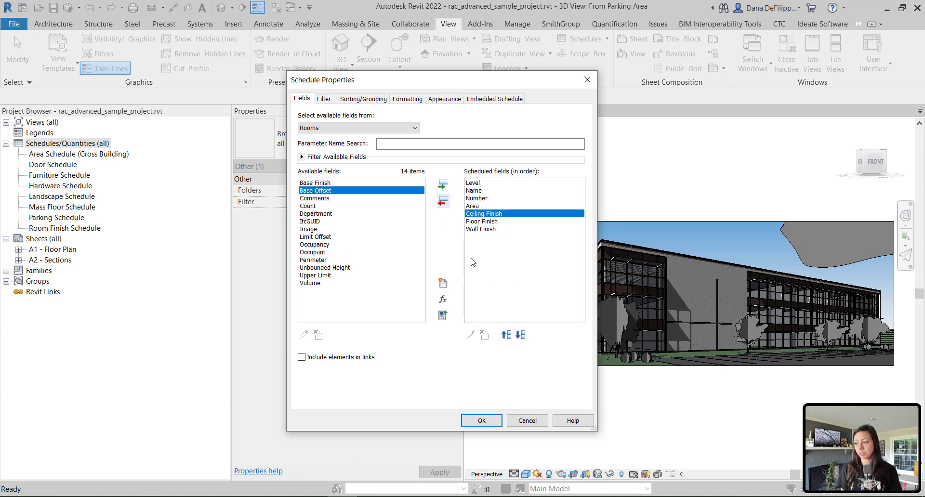
click(472, 206)
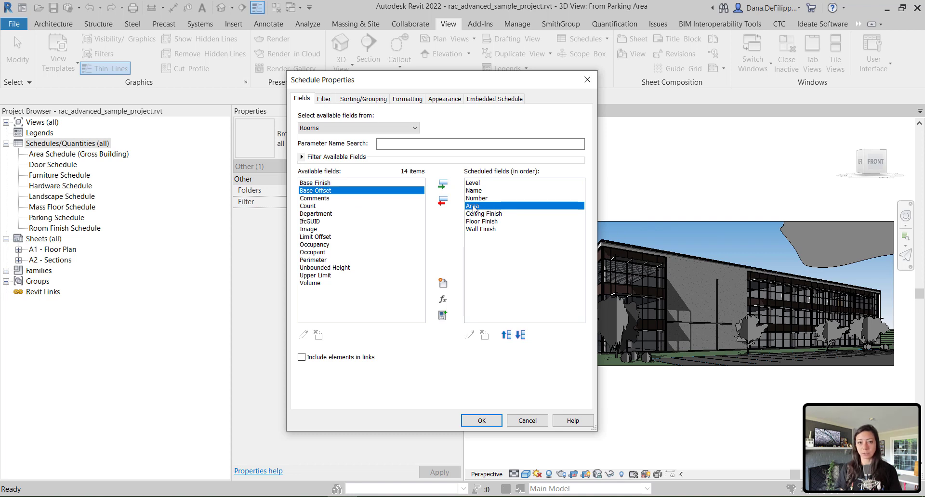
mouse_move(363, 198)
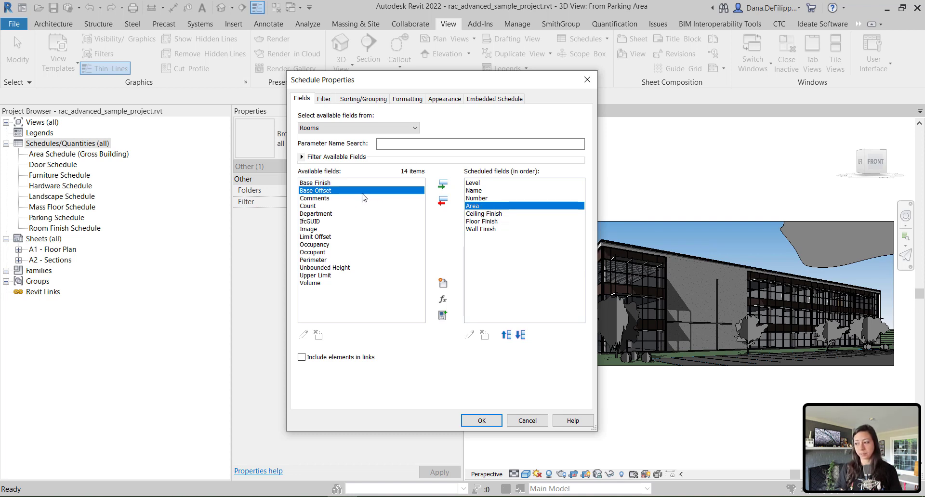
click(316, 182)
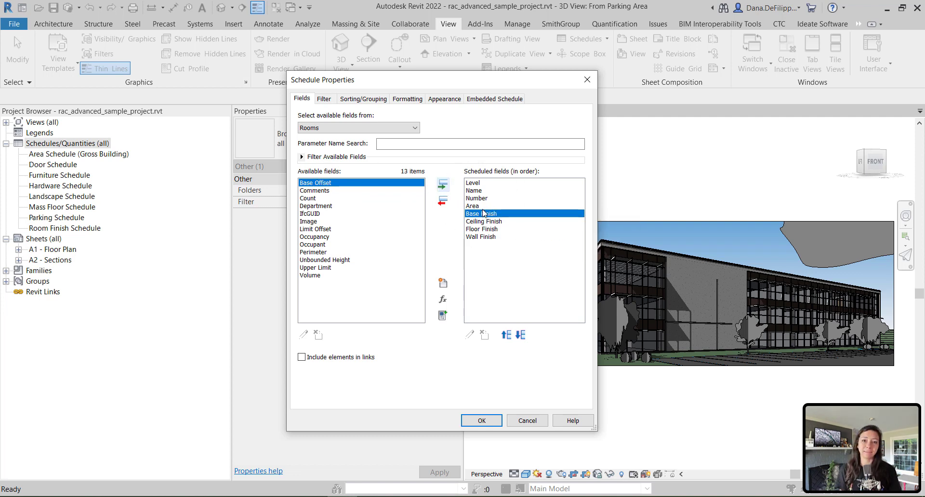
mouse_move(516, 403)
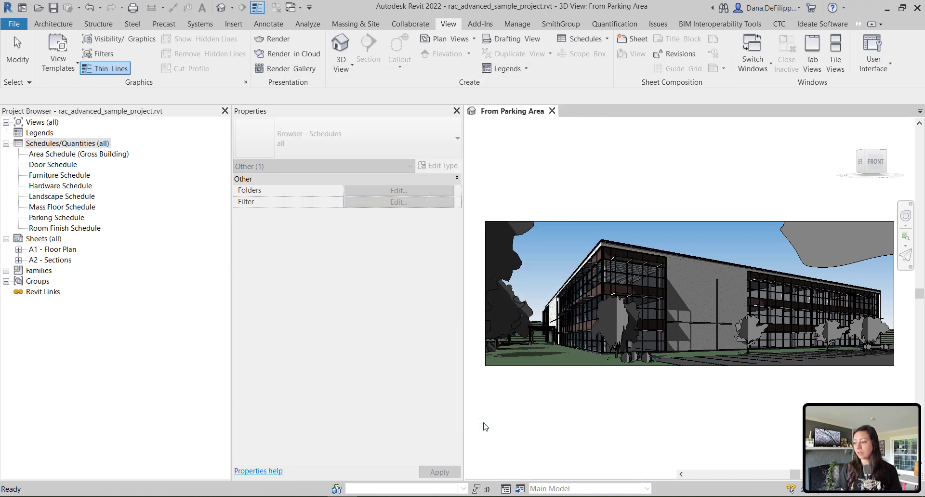
- Open the Room Schedule view and select its Name and four finish column headers
double_click(54, 238)
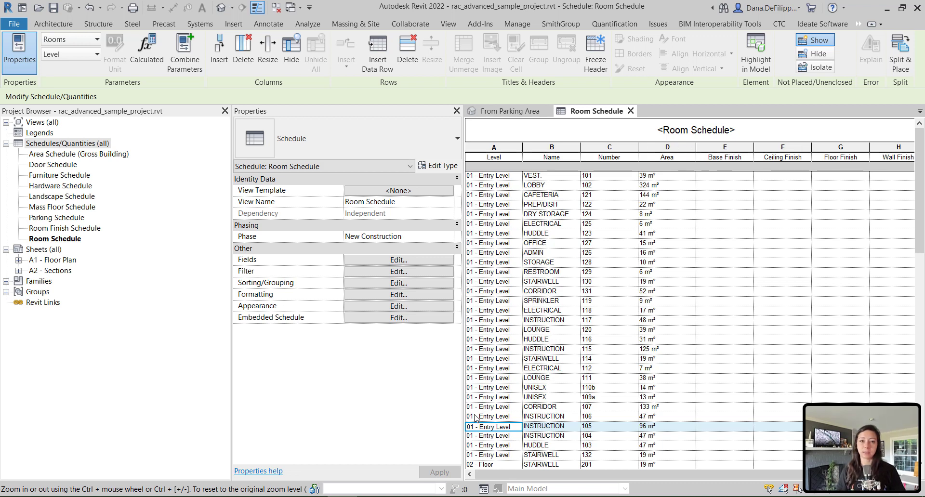
mouse_move(577, 229)
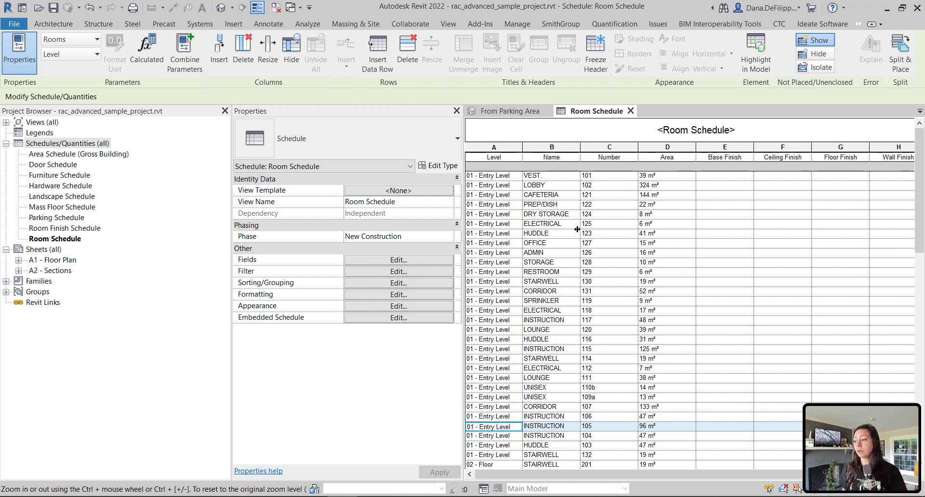
click(552, 158)
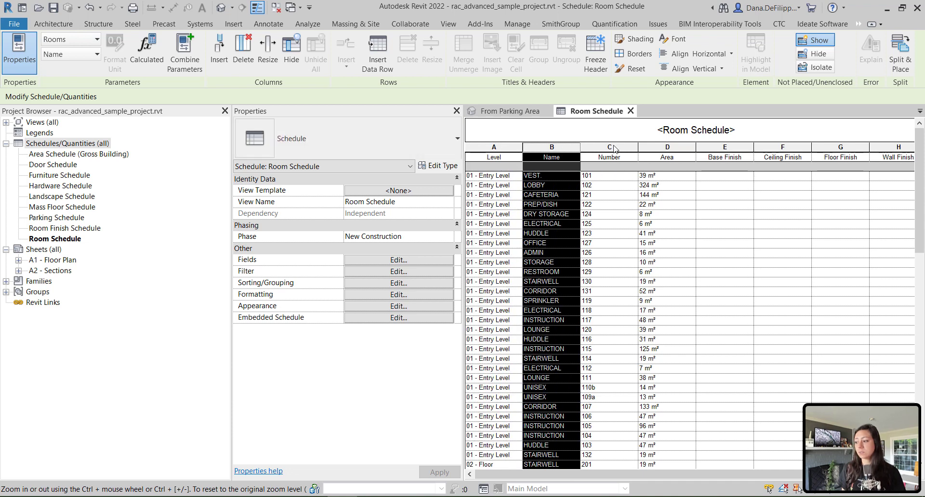
click(609, 157)
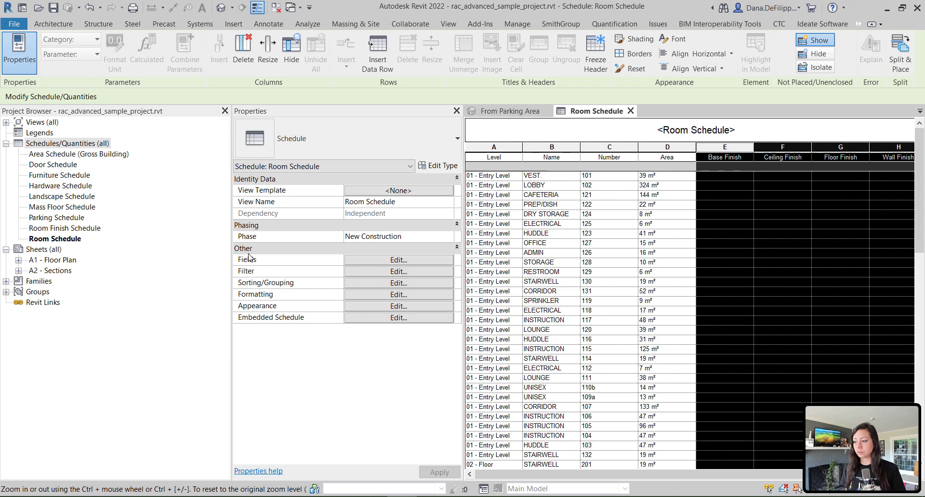
mouse_move(406, 264)
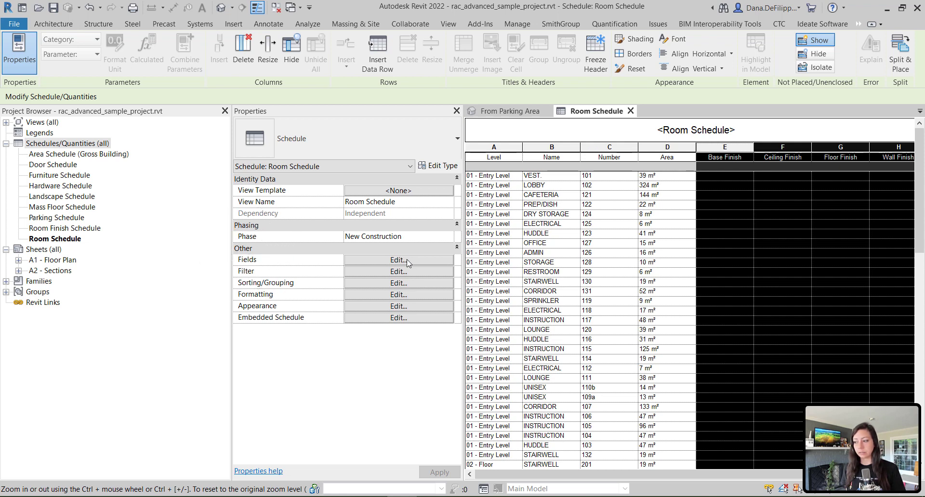
- Reopen the Room Schedule's Fields settings and check the field source list (Rooms, Project Information)
click(398, 259)
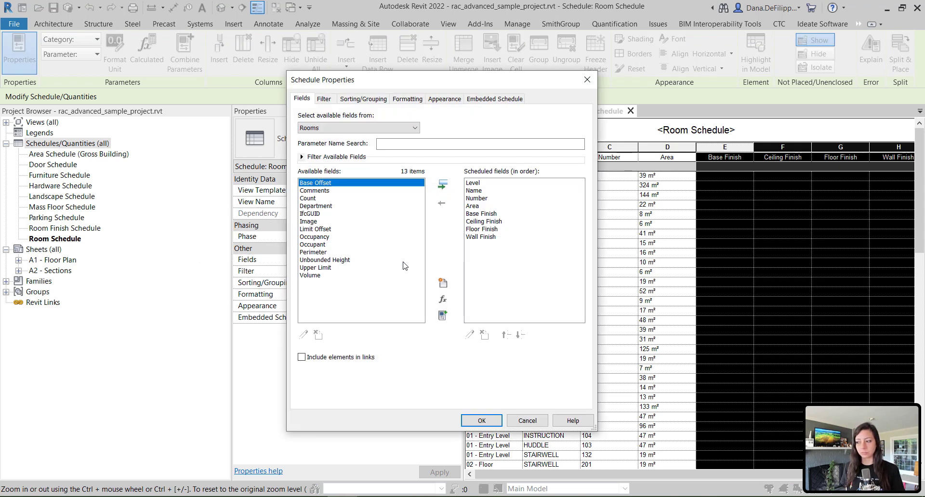
mouse_move(302, 110)
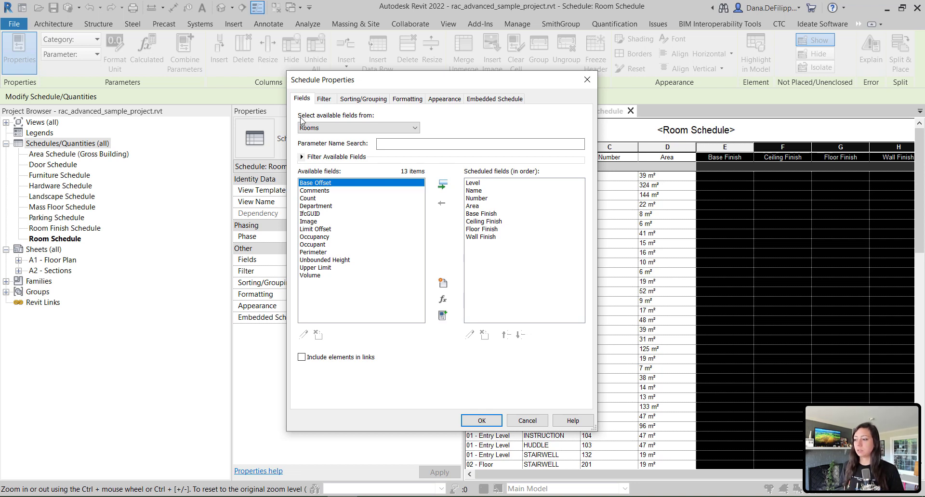
mouse_move(357, 126)
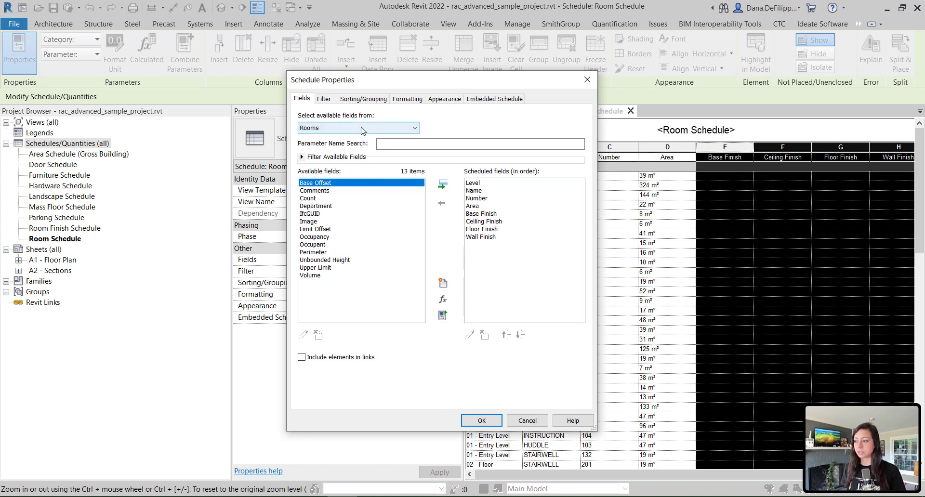
click(359, 129)
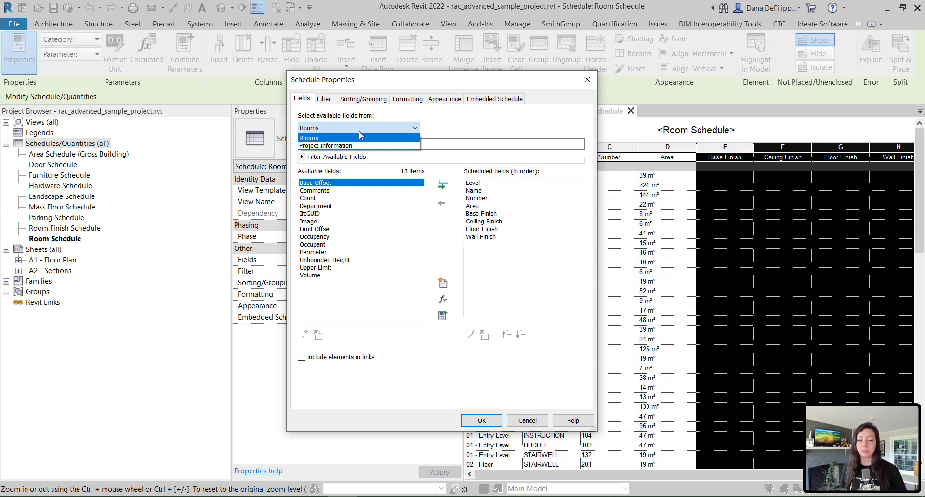
mouse_move(389, 118)
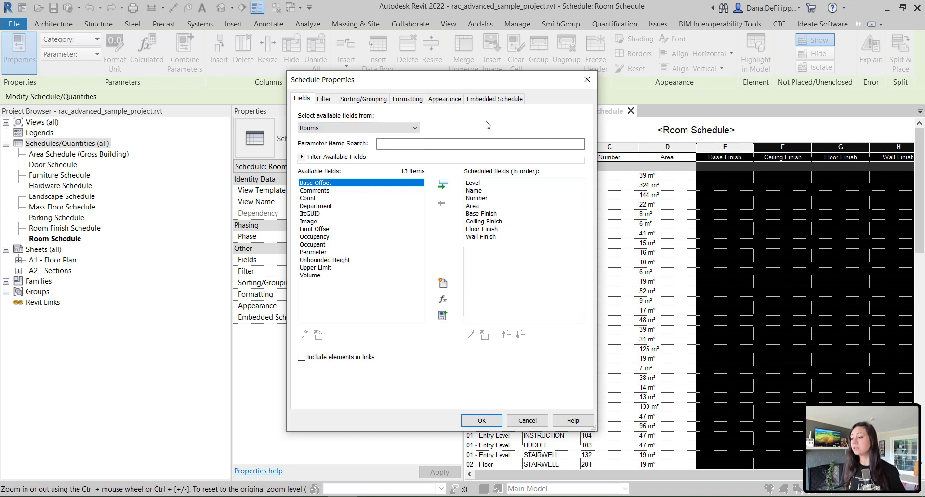
mouse_move(319, 370)
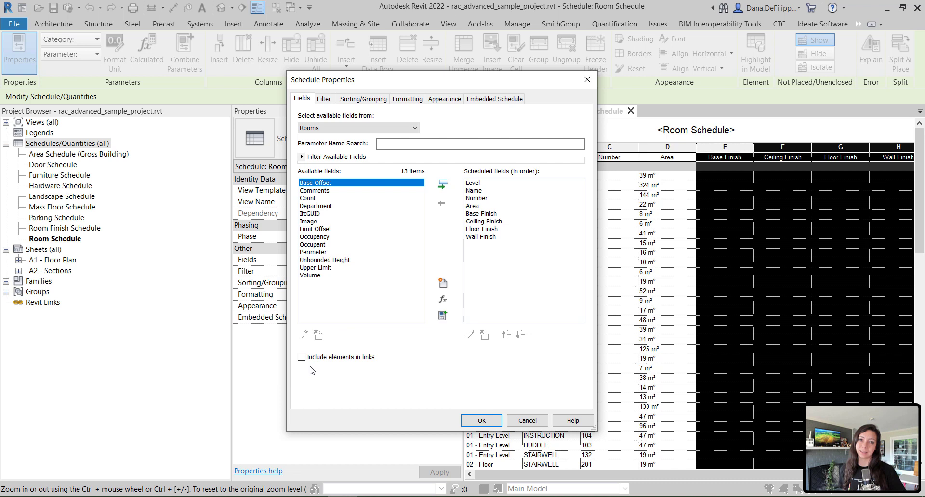
mouse_move(295, 373)
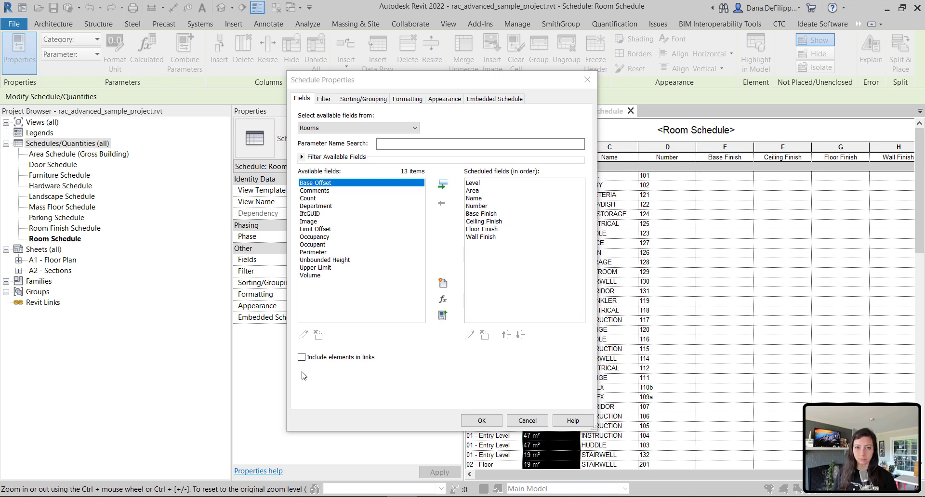
mouse_move(206, 342)
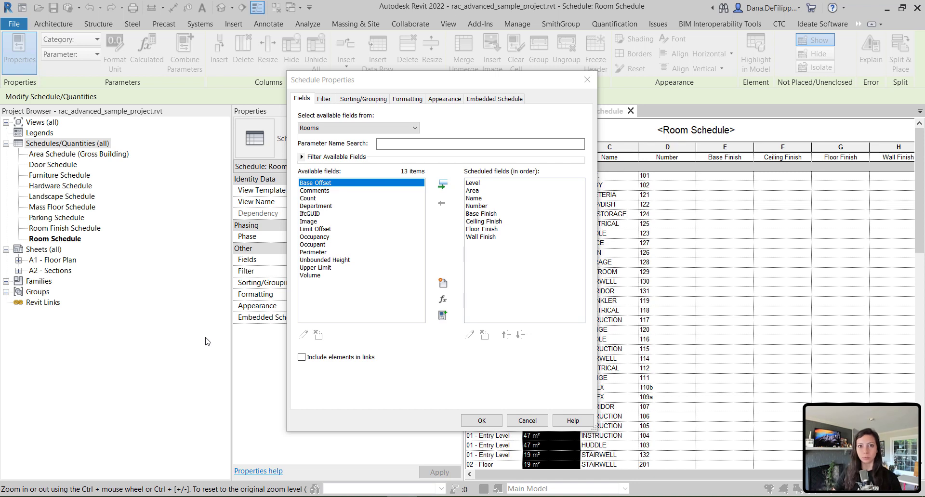
mouse_move(201, 309)
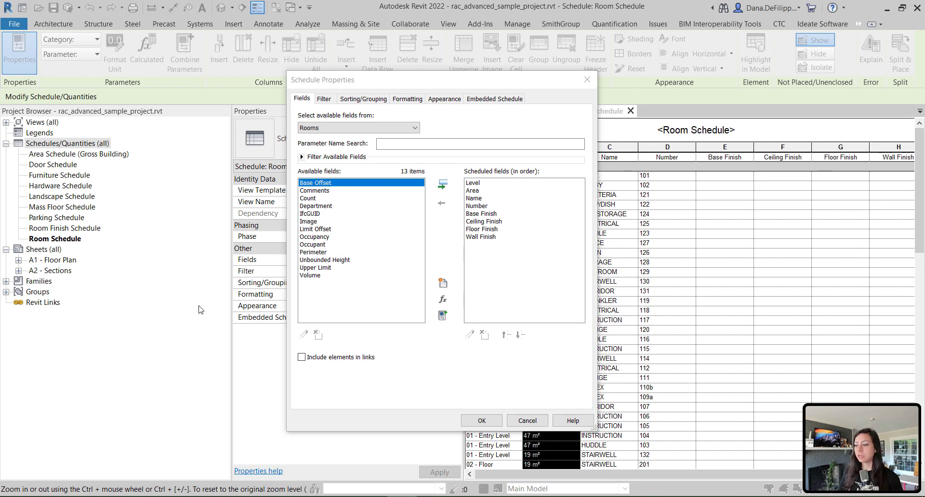
click(358, 128)
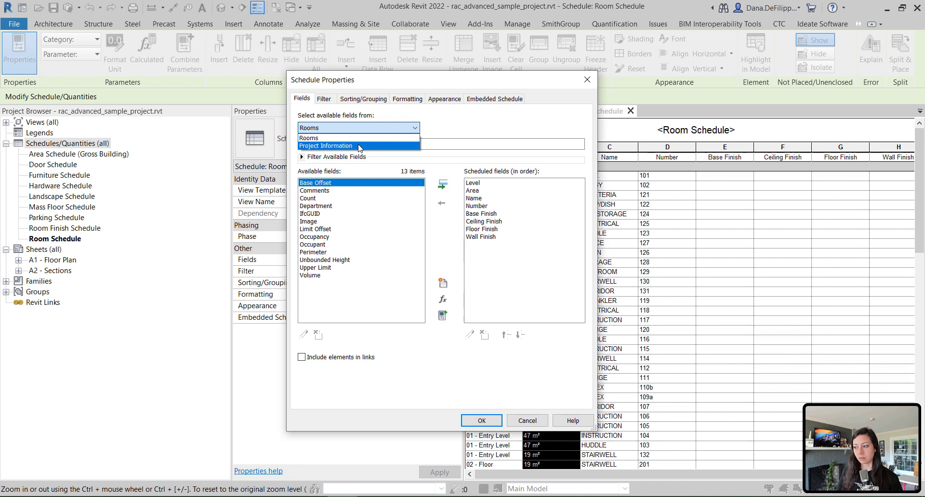
click(326, 145)
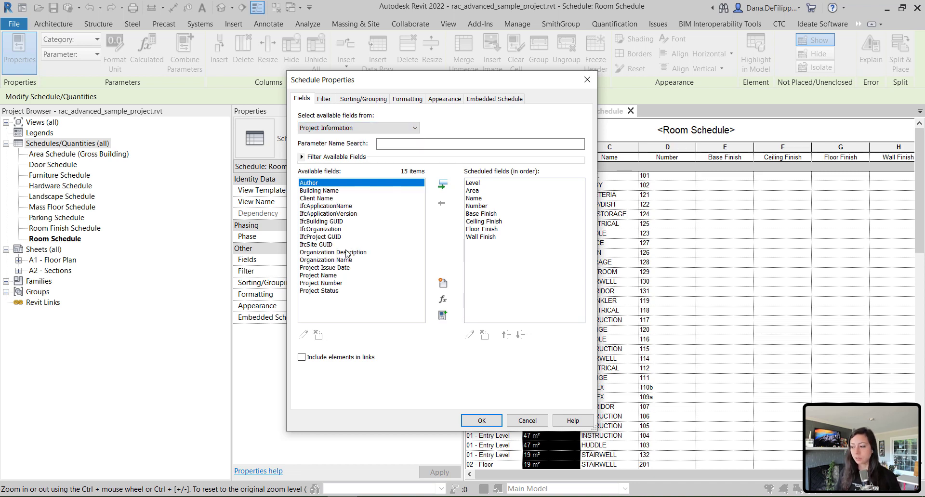
click(321, 284)
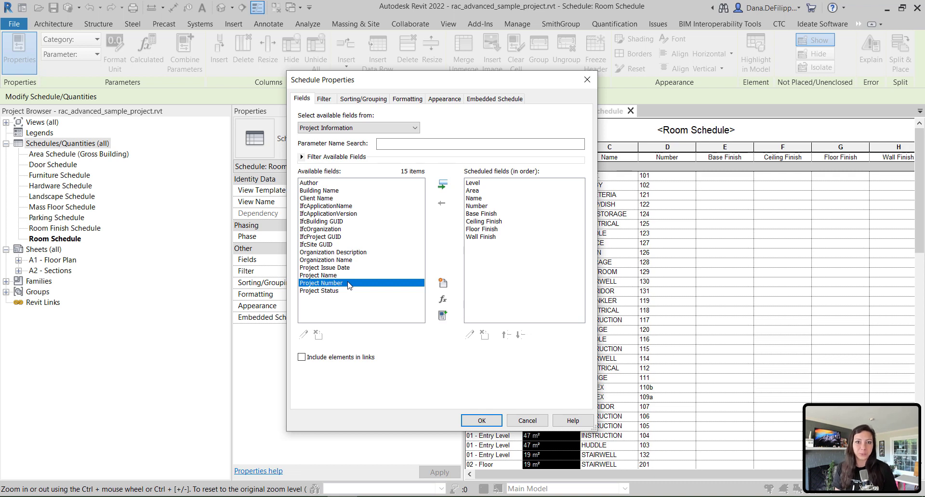
click(357, 128)
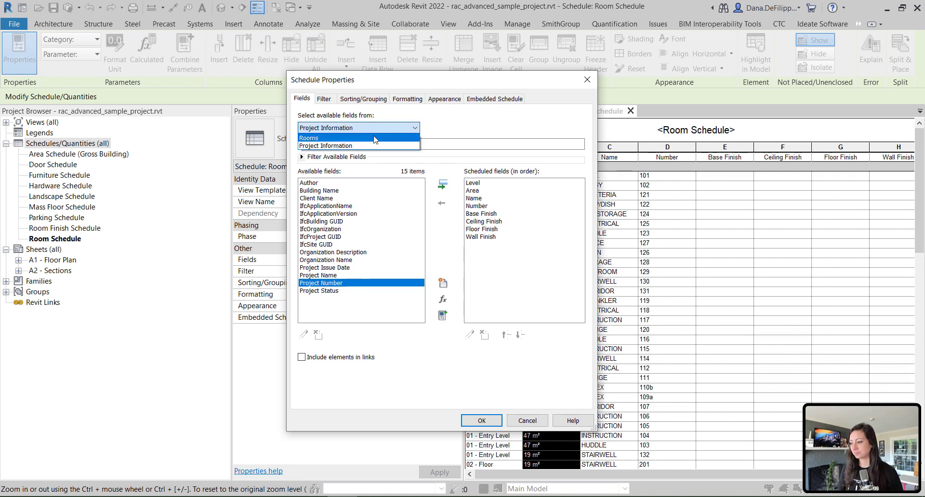
click(309, 138)
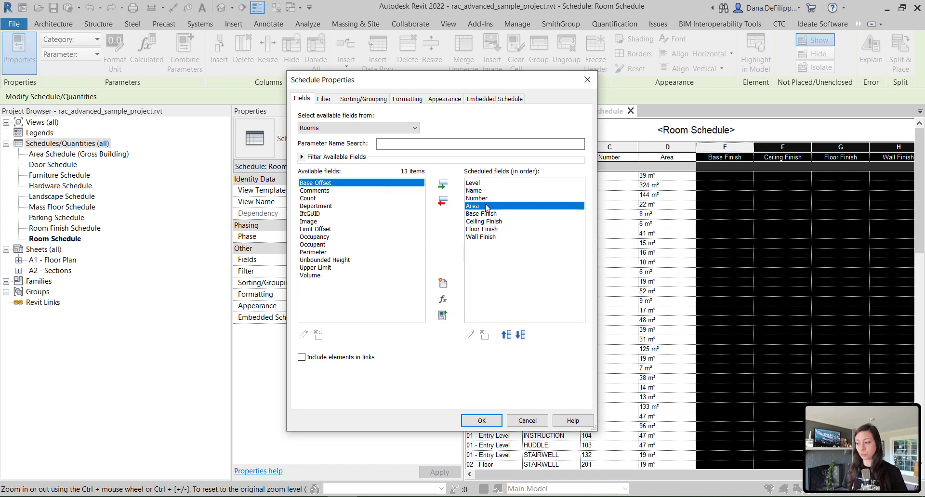
- Move Area to sit directly after Level, ahead of Name and Number, and apply the new order
click(442, 200)
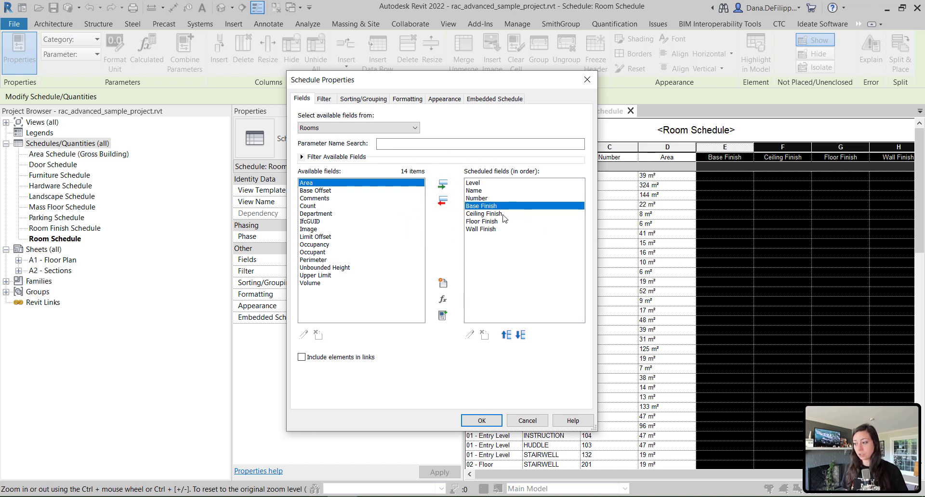
click(482, 229)
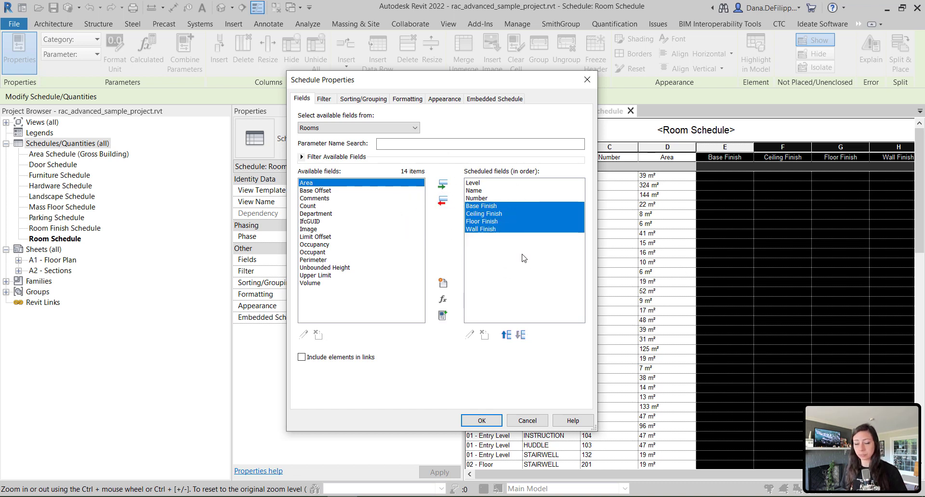
click(484, 214)
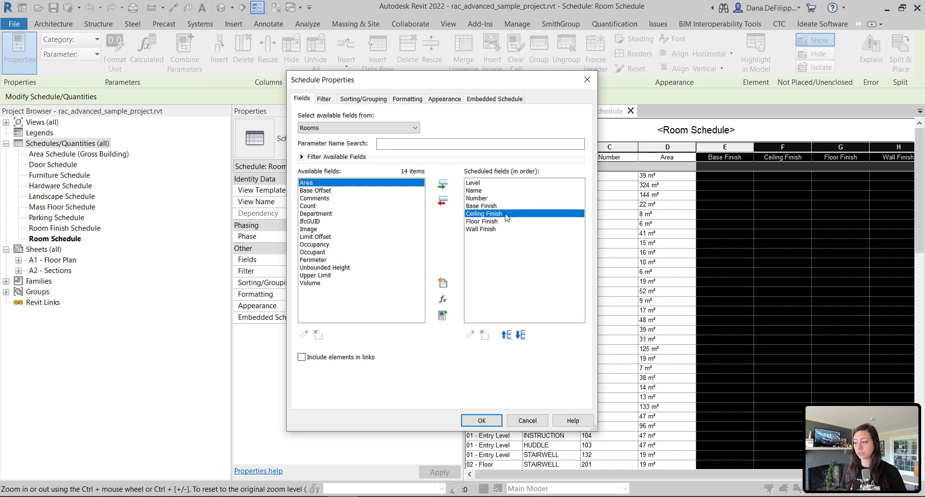
click(477, 198)
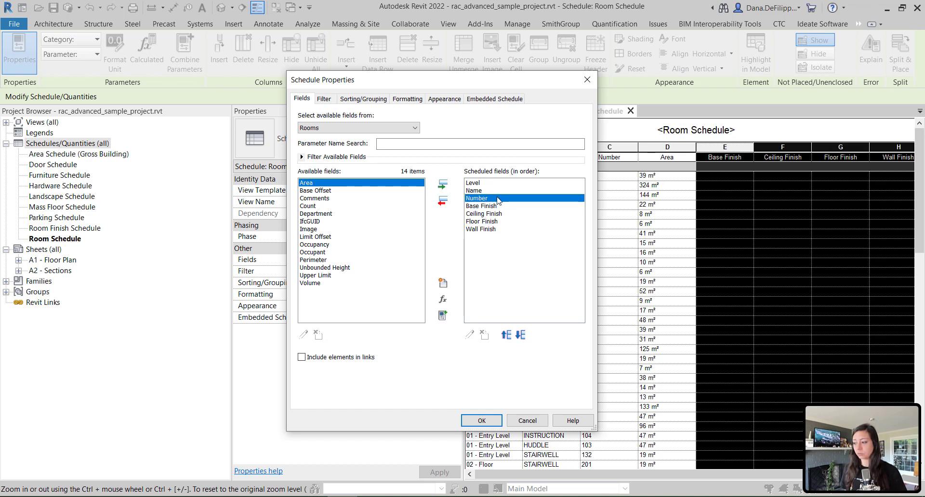
mouse_move(476, 198)
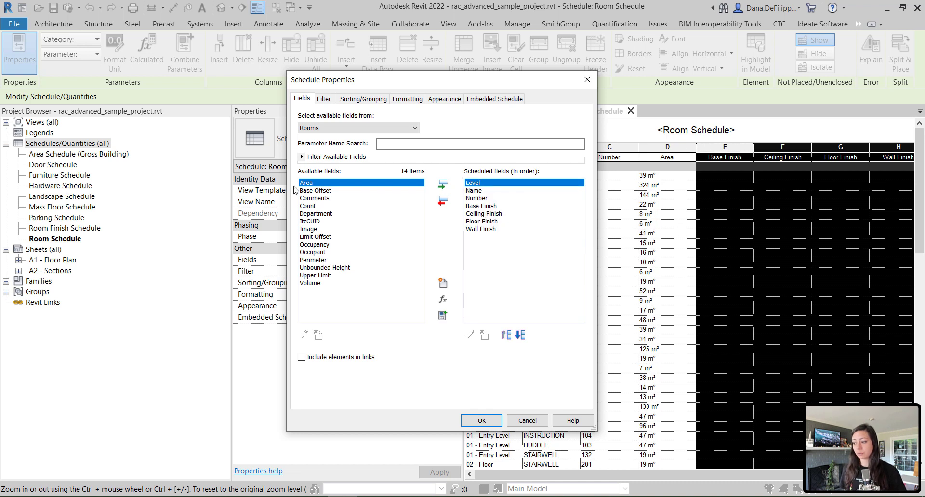
click(442, 185)
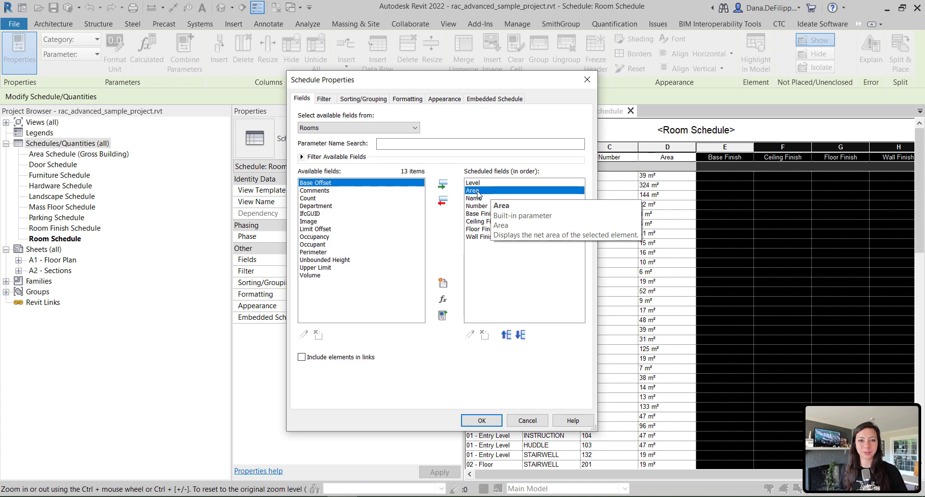
mouse_move(493, 406)
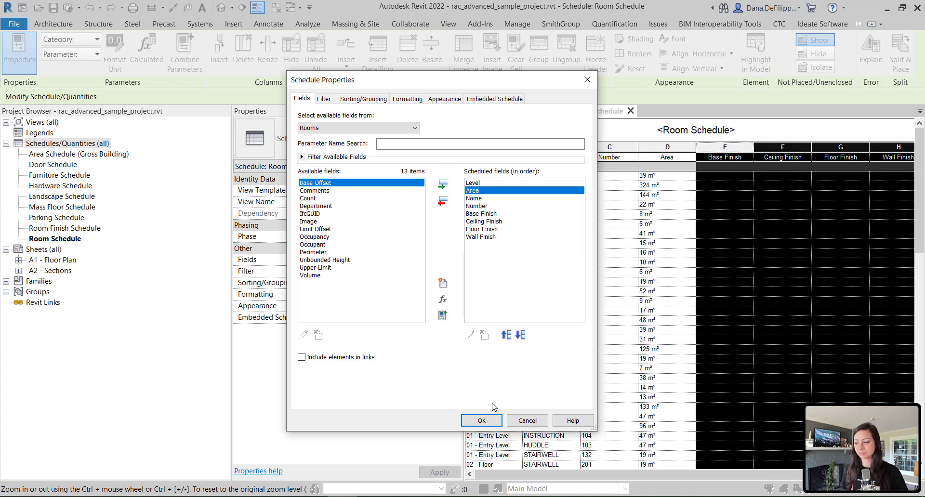
click(482, 420)
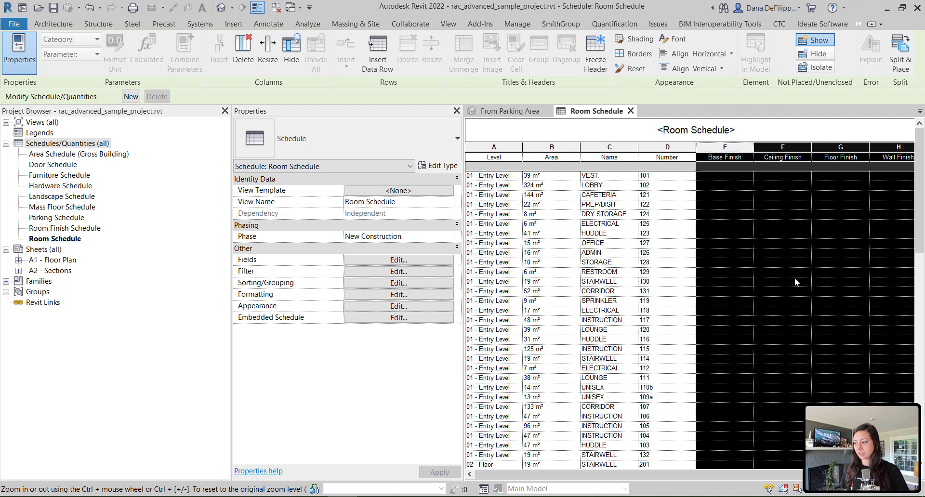
click(551, 147)
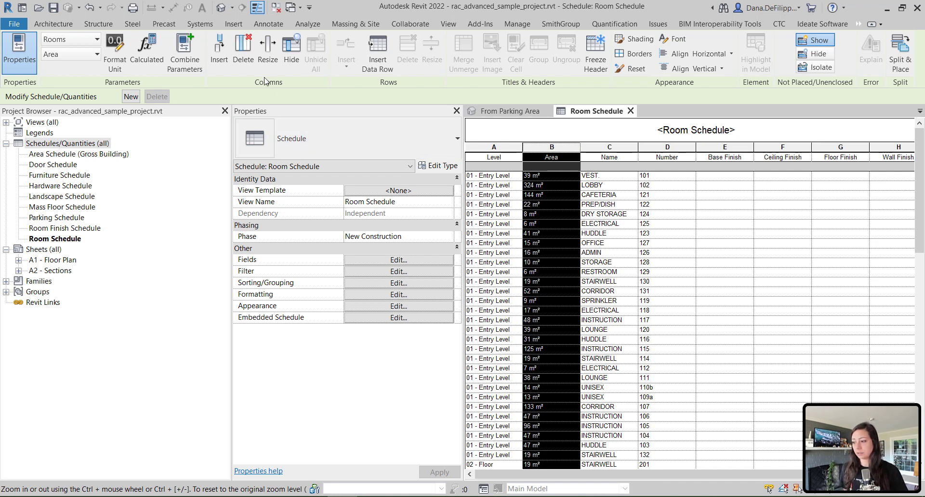
mouse_move(316, 53)
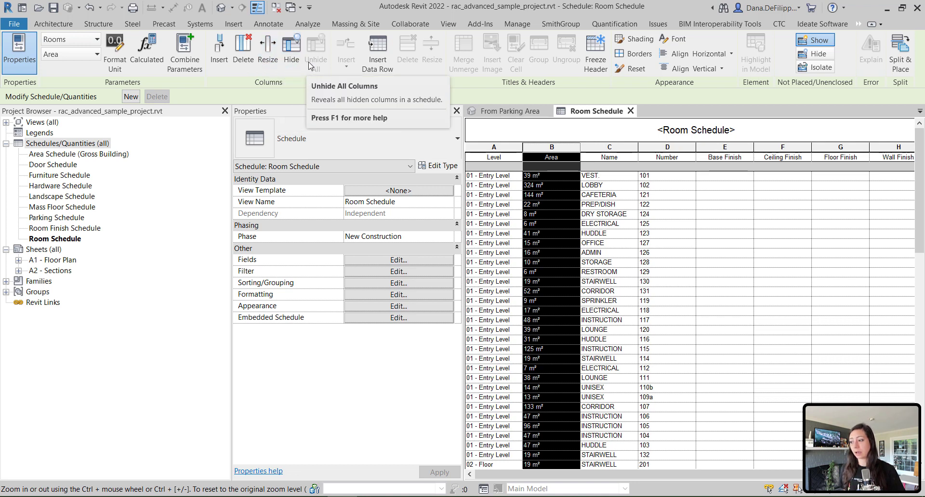
mouse_move(243, 50)
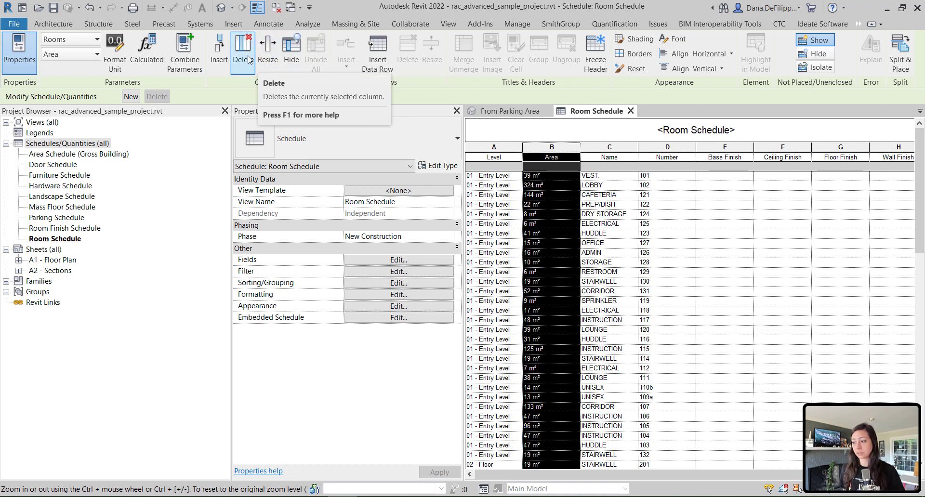
mouse_move(219, 53)
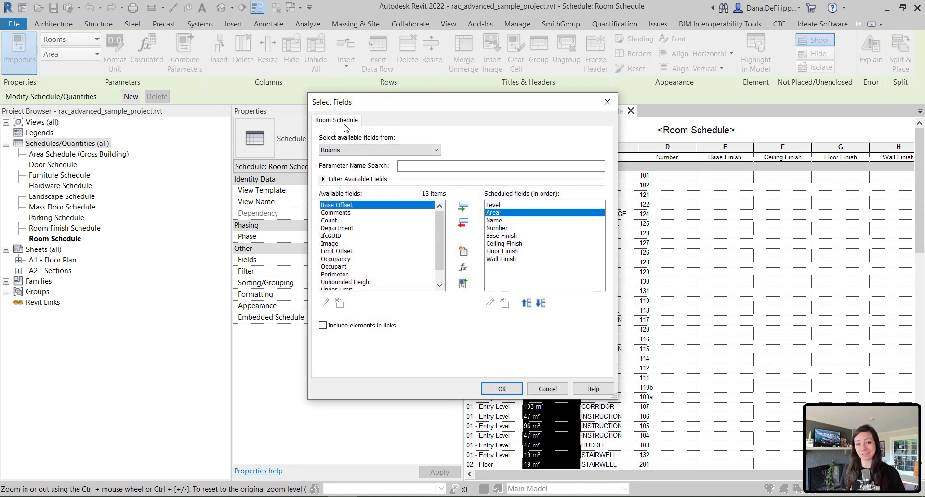
mouse_move(587, 113)
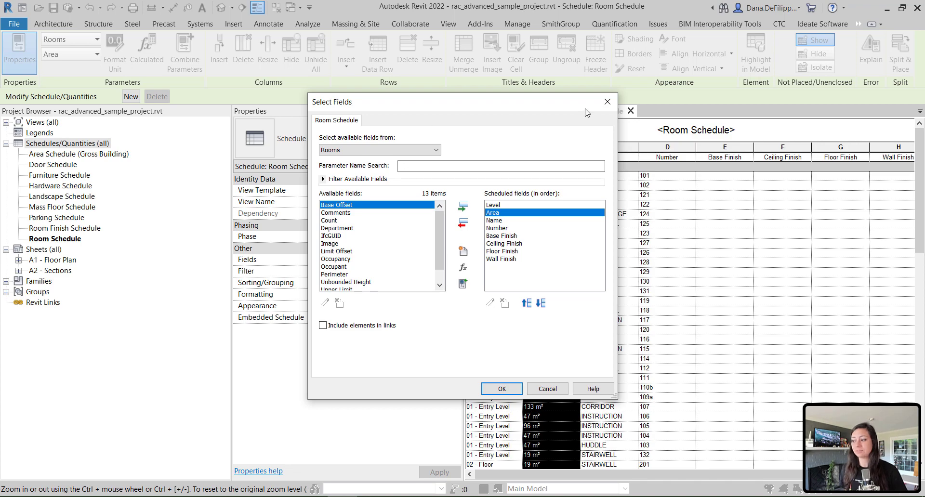
click(501, 388)
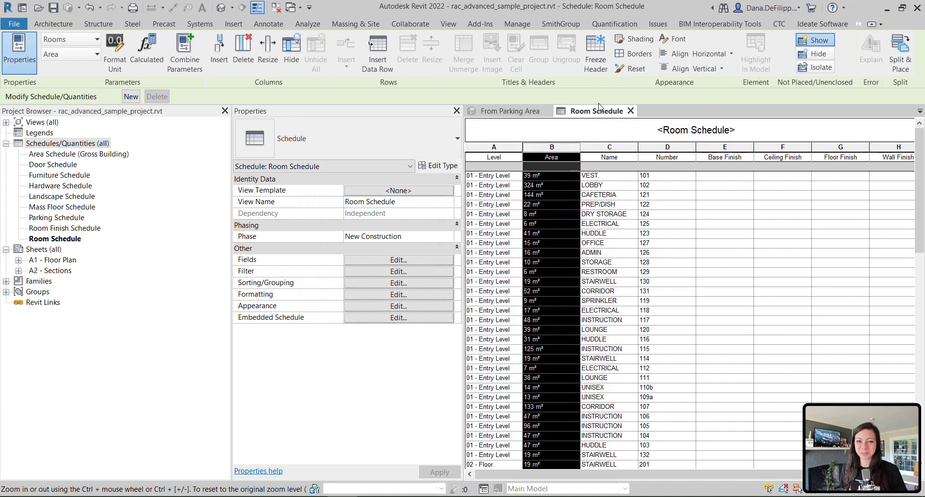